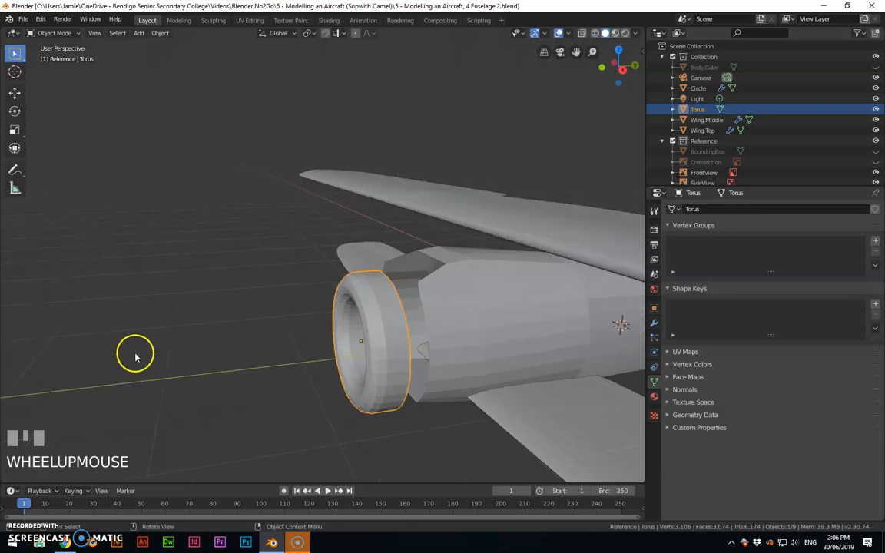
# - Orbit around the nose and select the torus cowling ring together with the Circle fuselage
pyautogui.moveTo(134, 356); pyautogui.dragTo(267, 290)
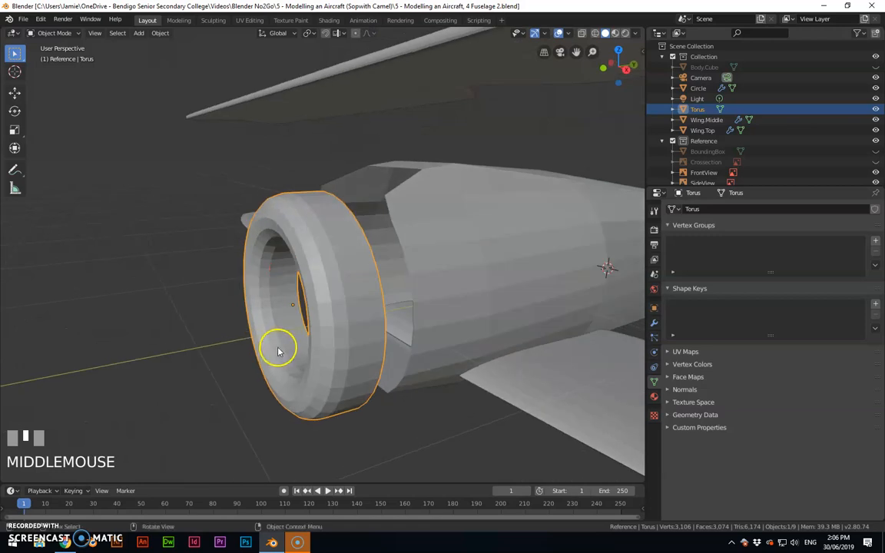
pyautogui.moveTo(278, 352); pyautogui.dragTo(303, 314)
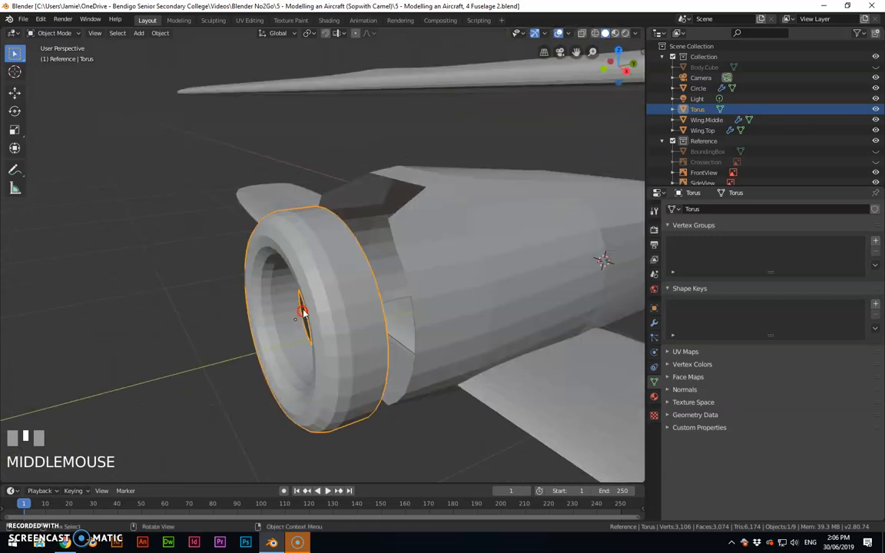
pyautogui.click(409, 321)
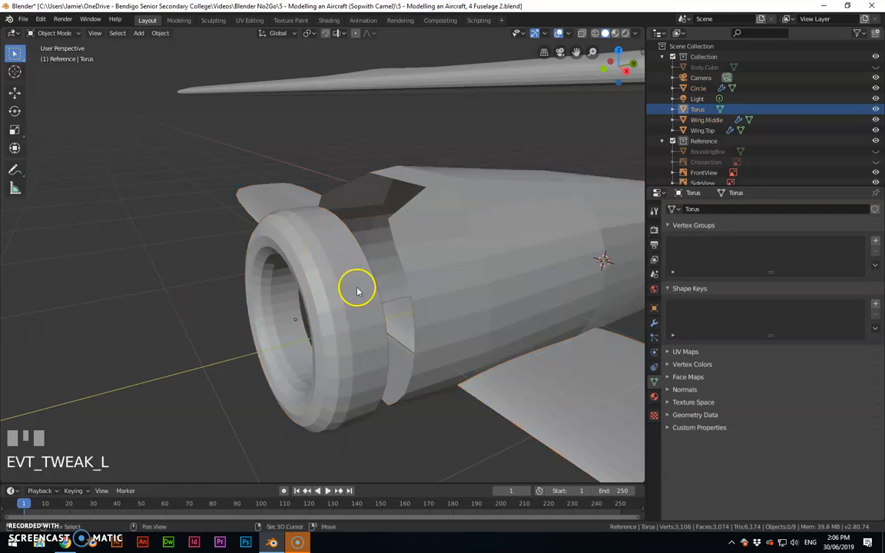
pyautogui.click(357, 289)
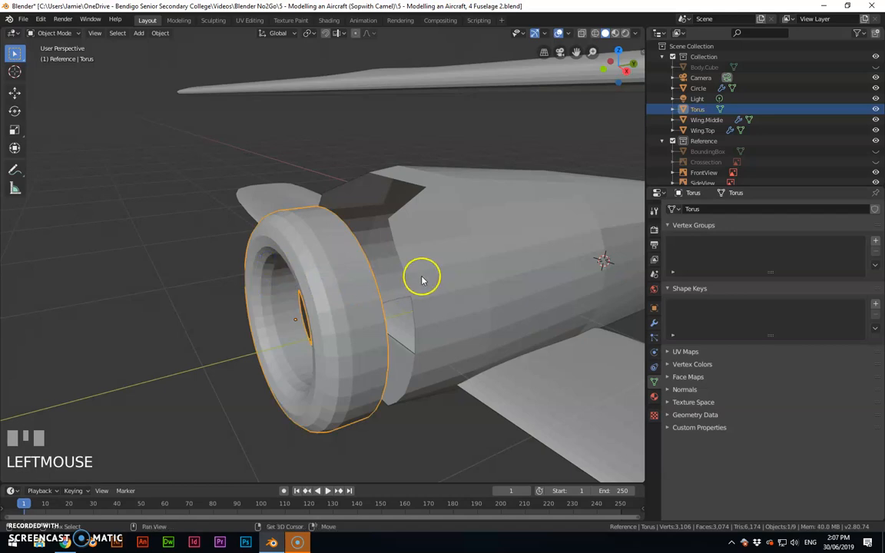
pyautogui.moveTo(421, 278); pyautogui.dragTo(361, 291)
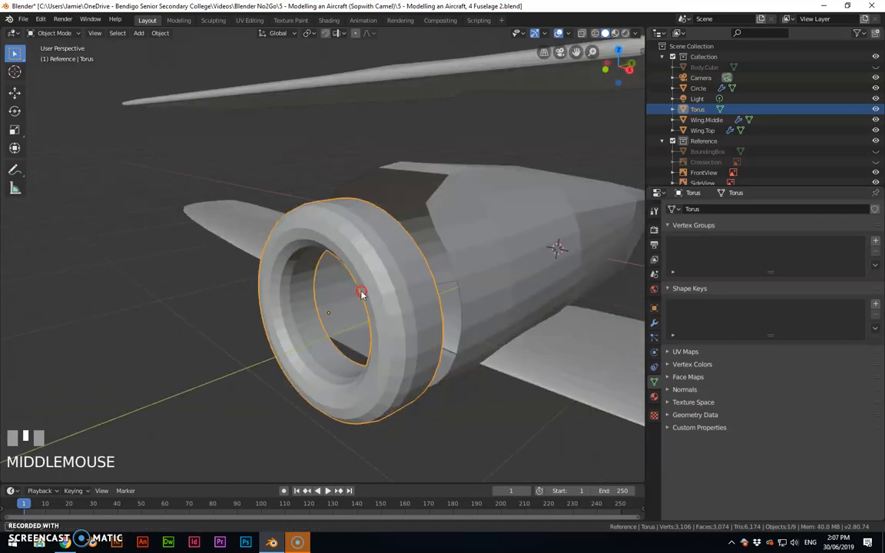
pyautogui.moveTo(361, 293); pyautogui.dragTo(400, 269)
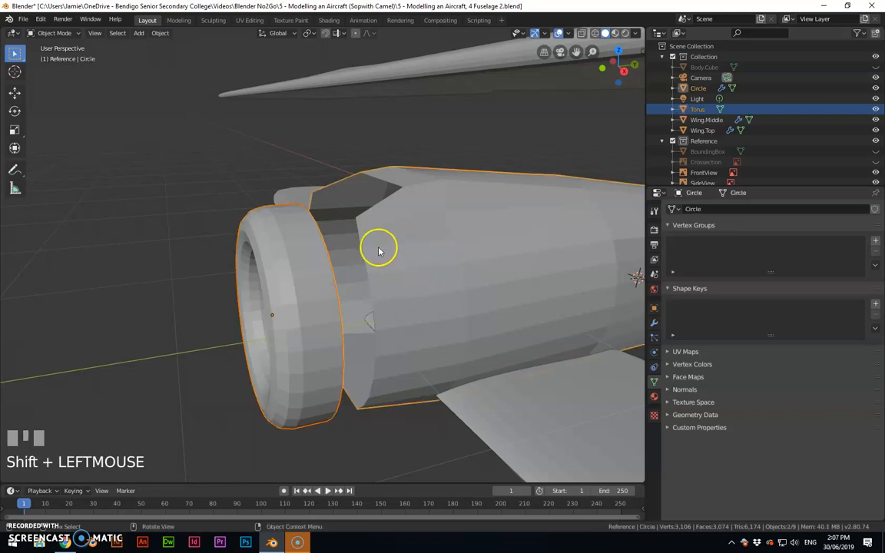
# - Join the torus ring into the fuselage and rename the combined object Aircraft.Fuselage
pyautogui.click(160, 33)
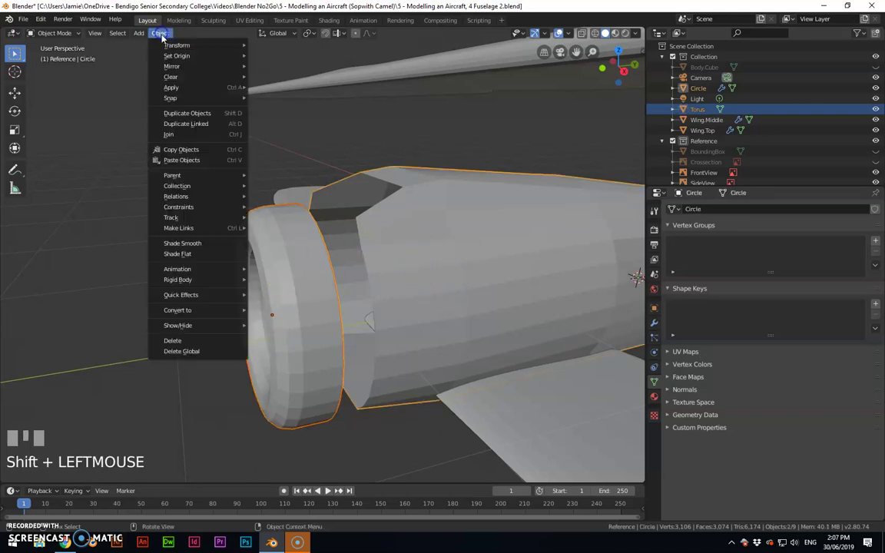
pyautogui.moveTo(199, 135)
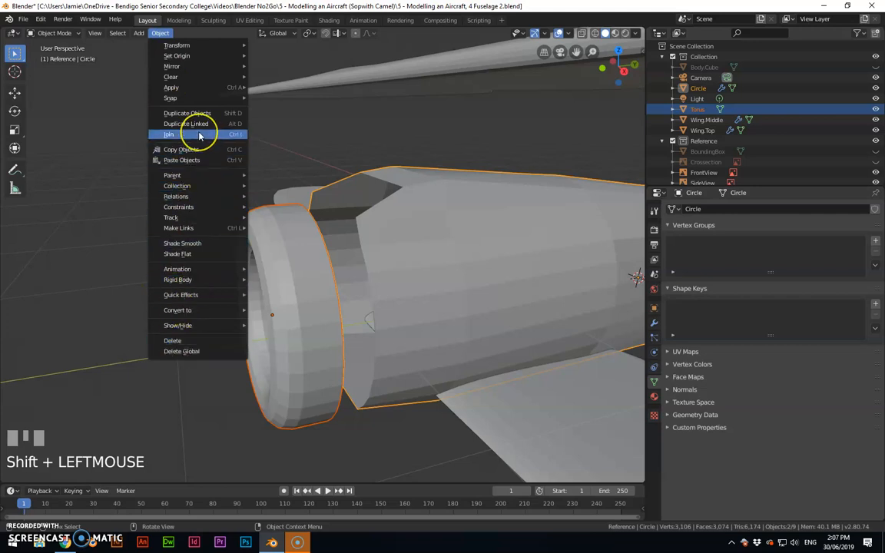
pyautogui.moveTo(238, 137)
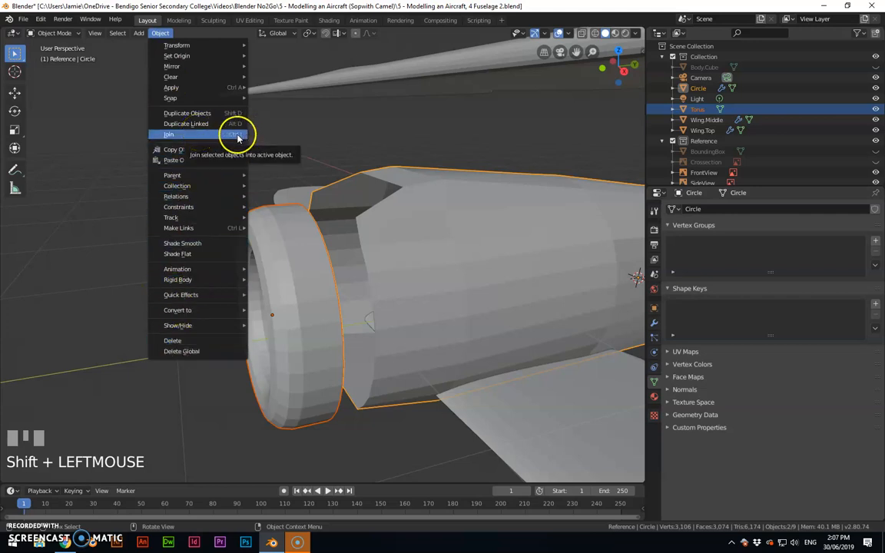
pyautogui.click(168, 134)
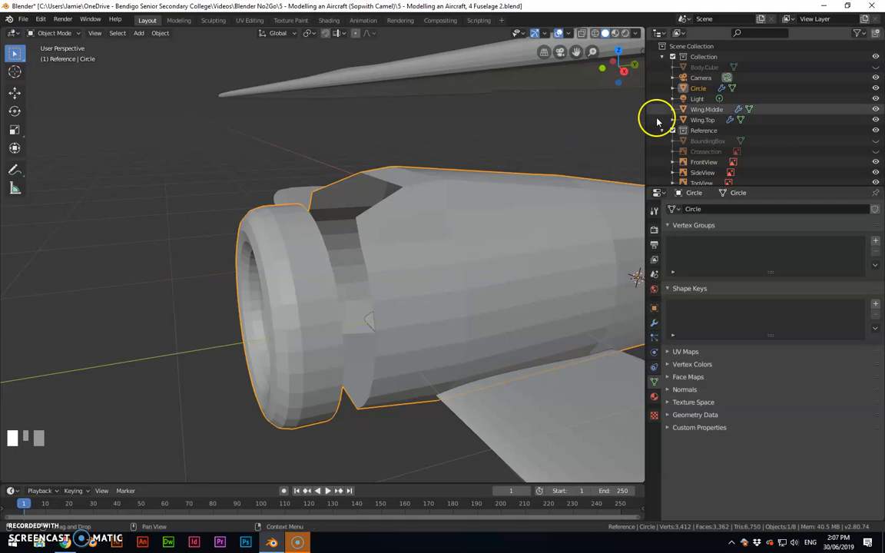
pyautogui.click(697, 87)
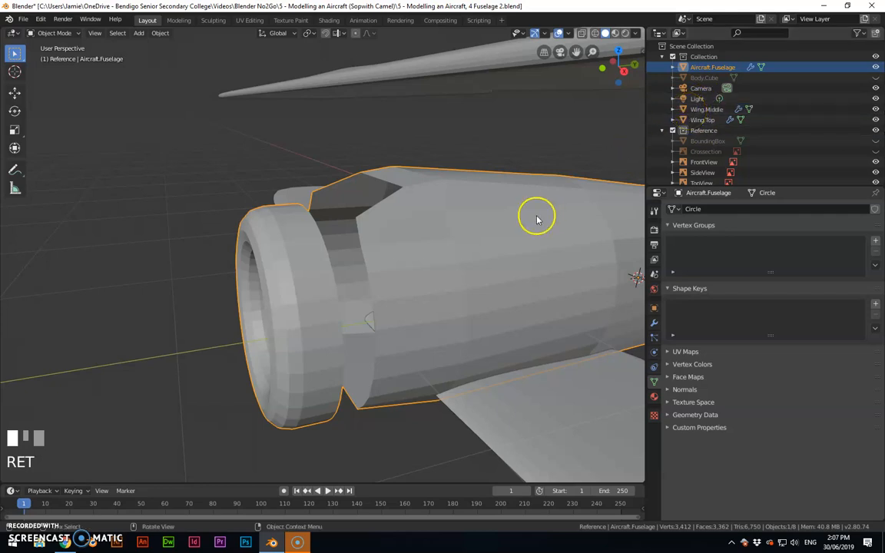
pyautogui.click(706, 77)
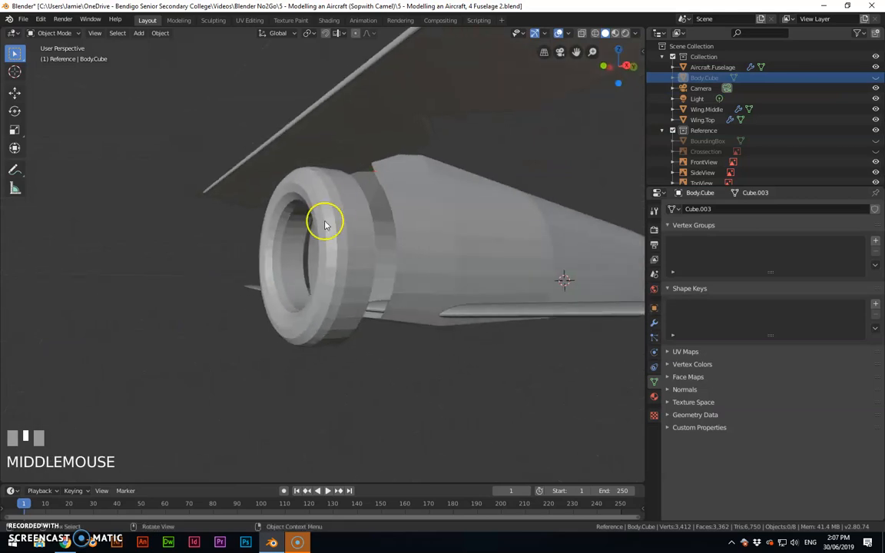
# - Switch to the Right side view and display the models as wireframes
pyautogui.press('KP_3')
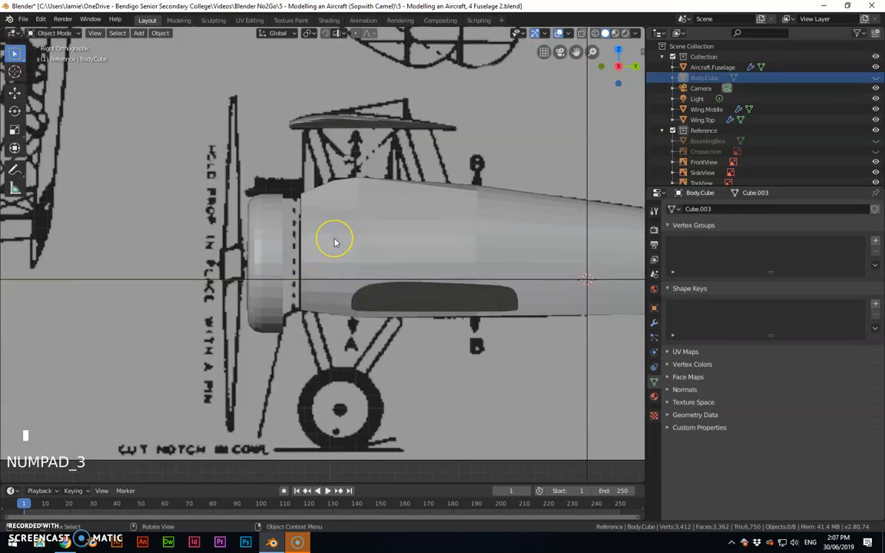
pyautogui.press('z')
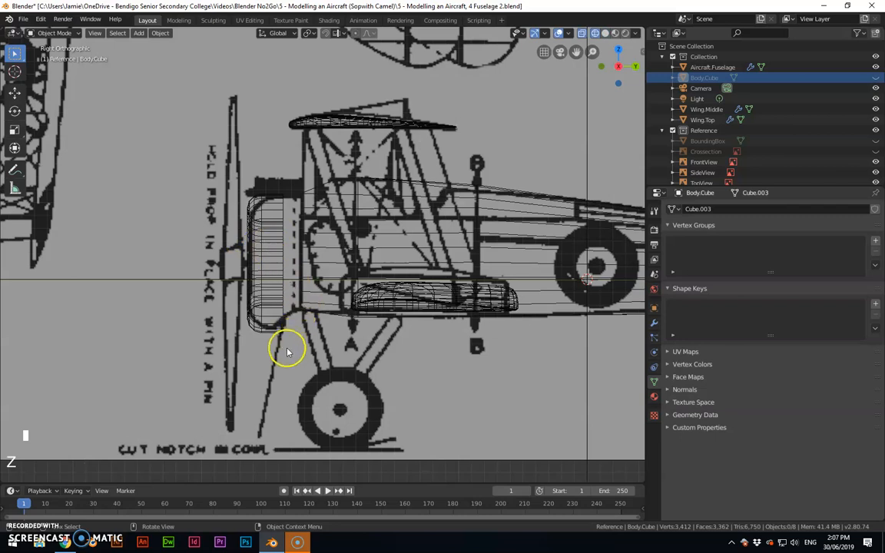
pyautogui.moveTo(265, 332)
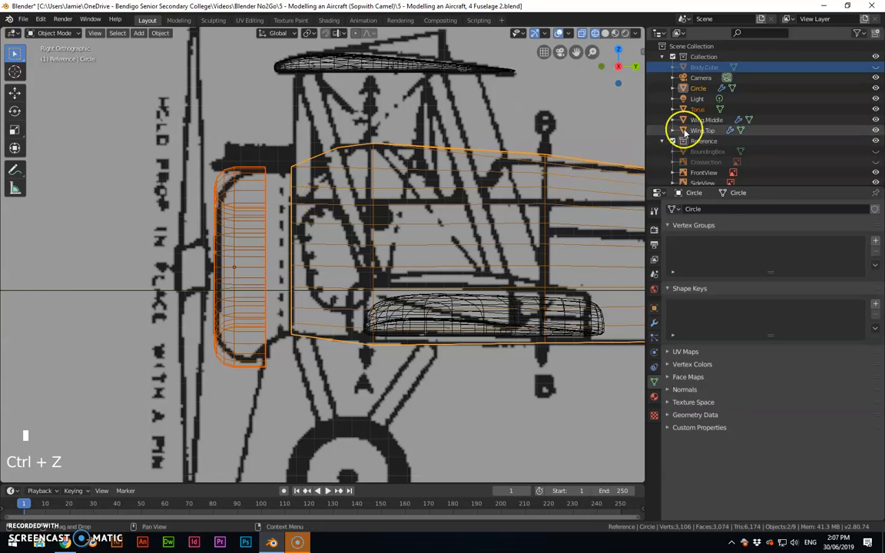
# - Scale the ring's front vertices along Y to deepen the cowl, then shrink the whole ring slightly
pyautogui.press('Tab')
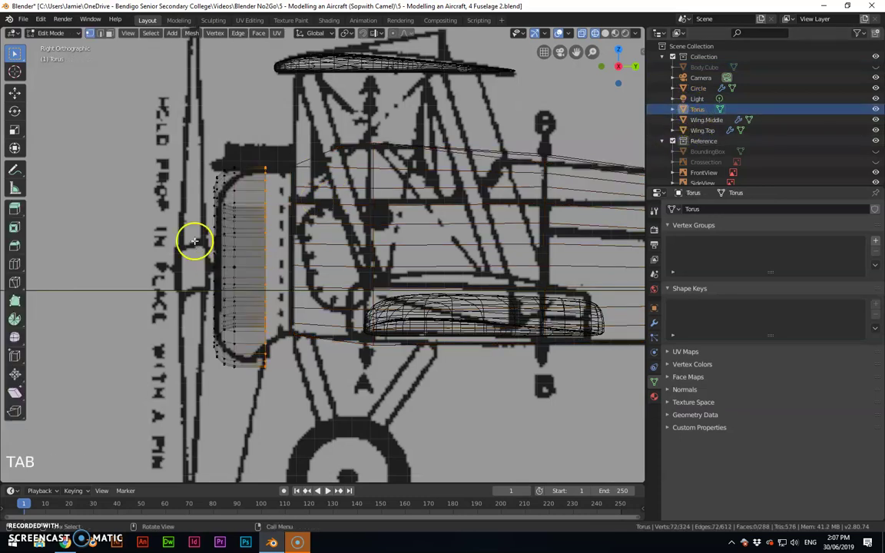
pyautogui.moveTo(195, 240); pyautogui.dragTo(247, 405)
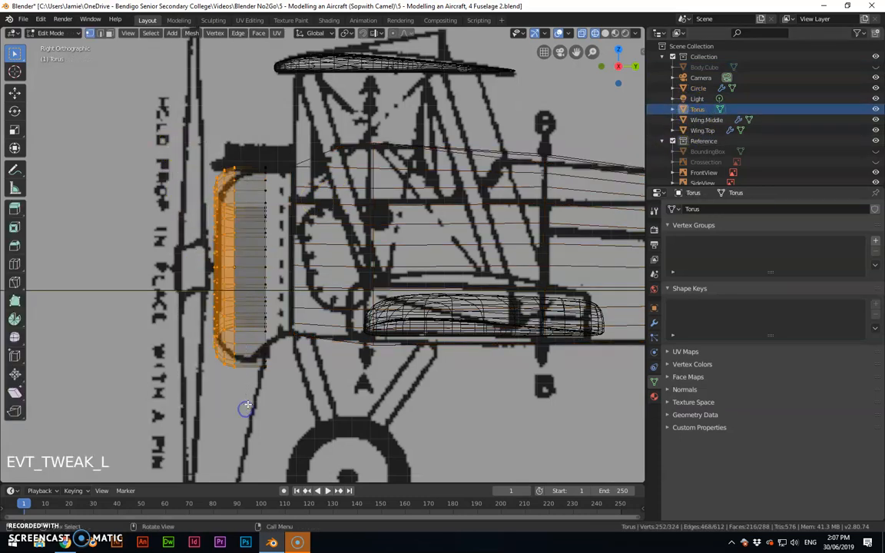
pyautogui.press('s')
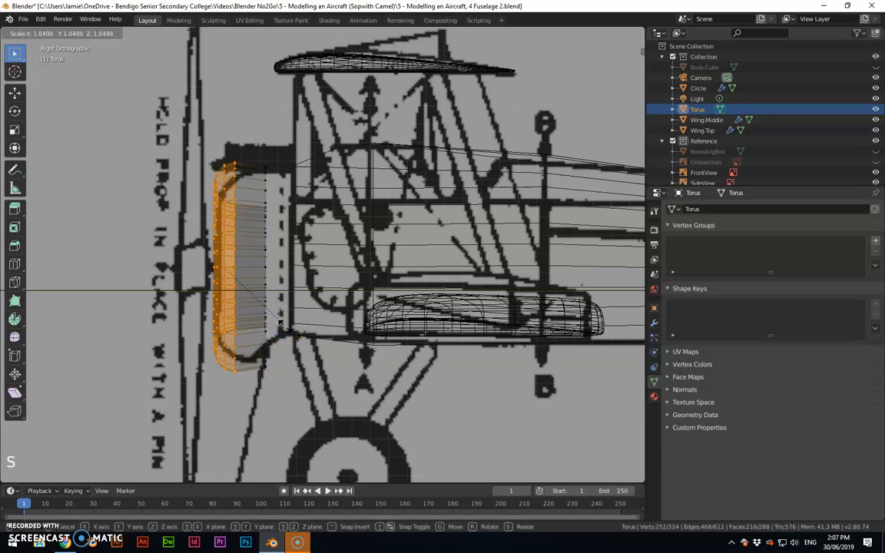
pyautogui.press('Y')
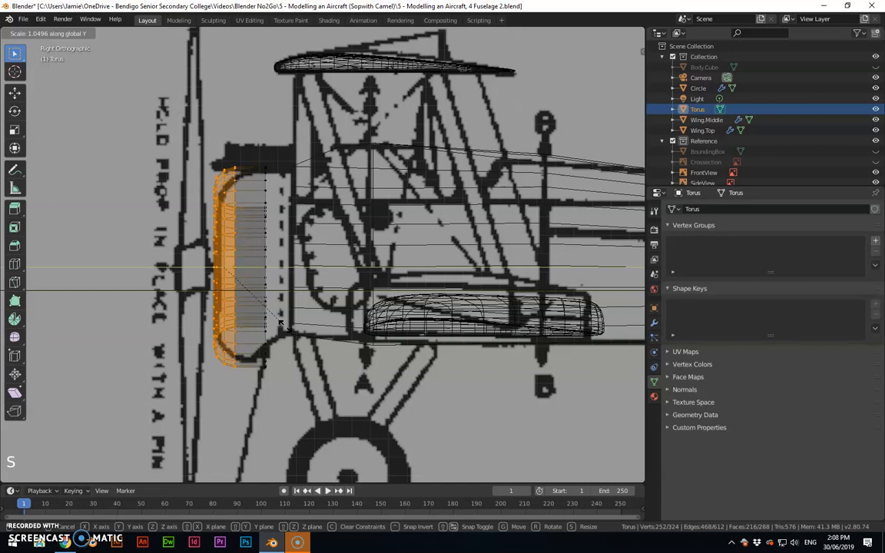
pyautogui.moveTo(314, 329)
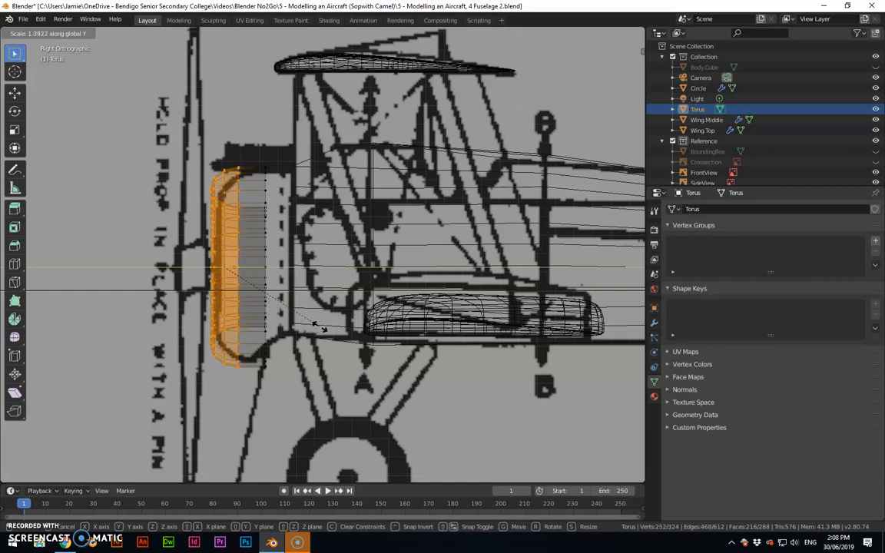
pyautogui.click(321, 327)
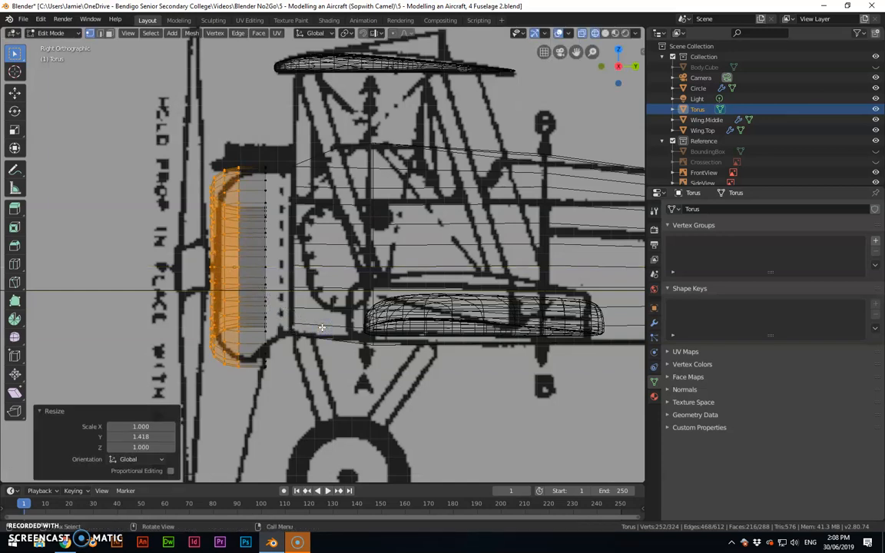
pyautogui.press('g')
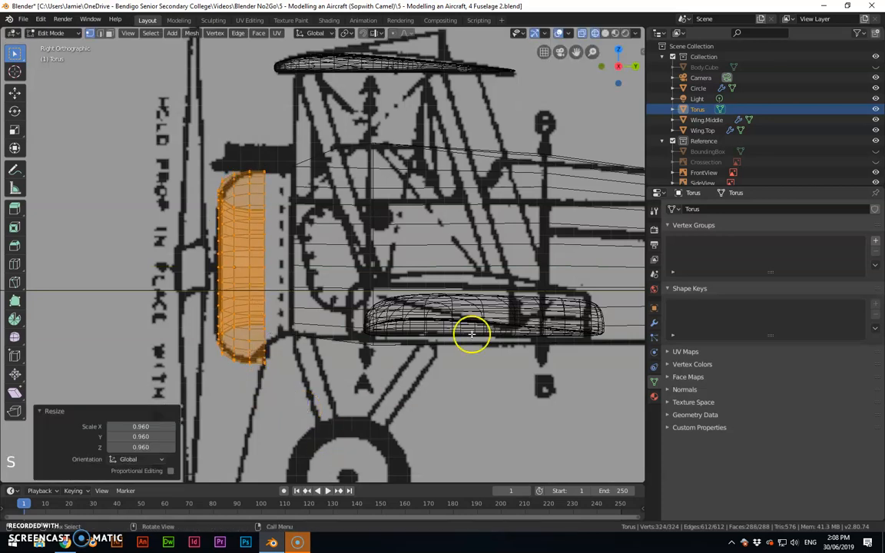
pyautogui.moveTo(238, 388)
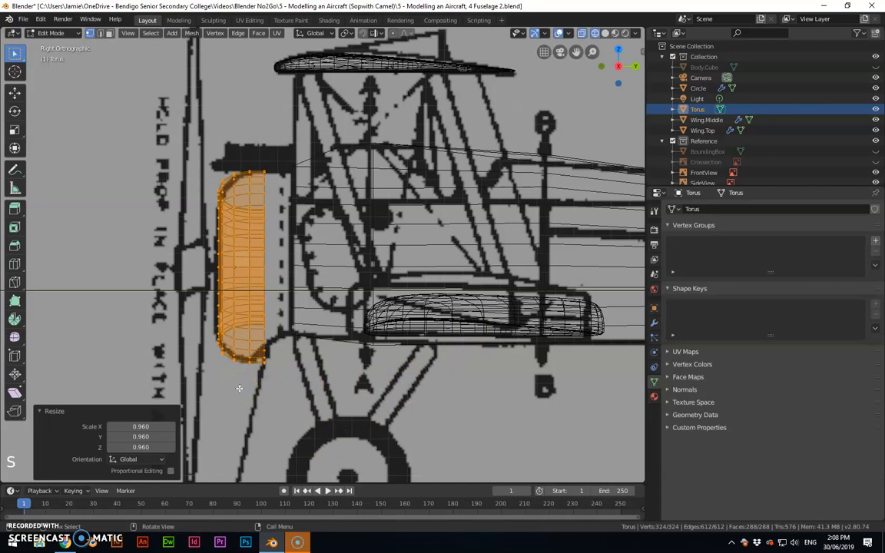
pyautogui.press('g')
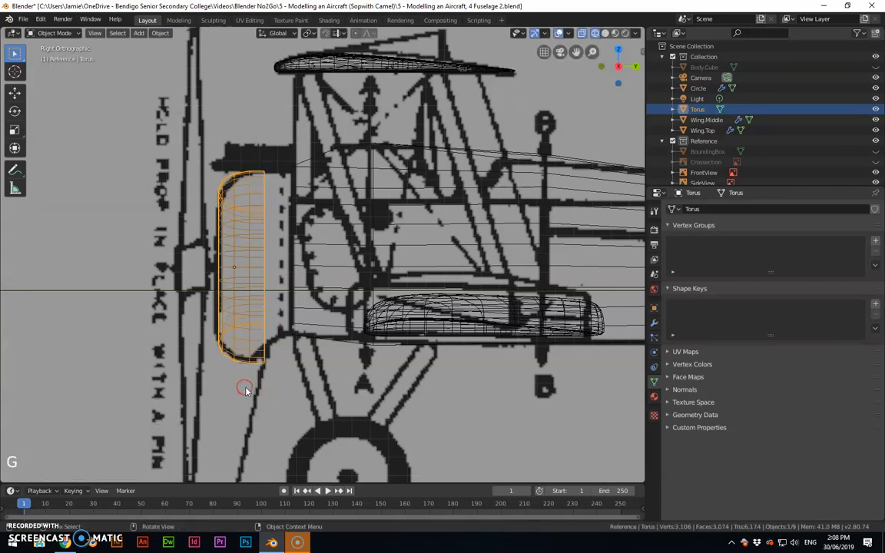
# - Join the reshaped cowling into Aircraft.Fuselage and rename Wing.Middle to Wing.Bottom
pyautogui.click(335, 263)
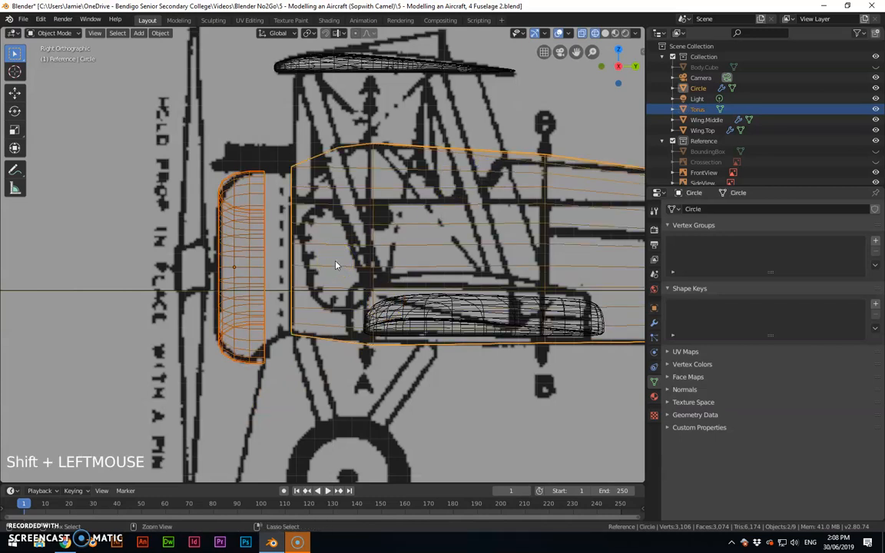
pyautogui.click(695, 89)
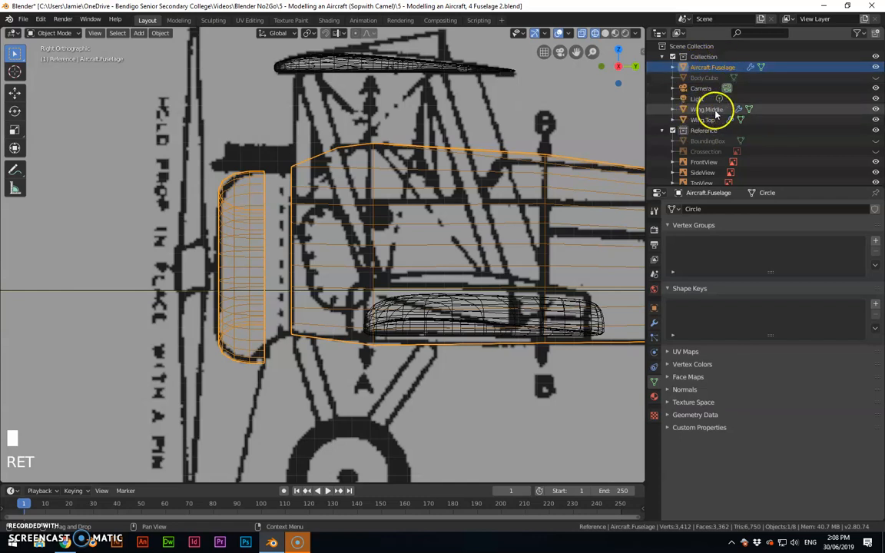
pyautogui.click(706, 108)
pyautogui.write('Wing.Bottom')
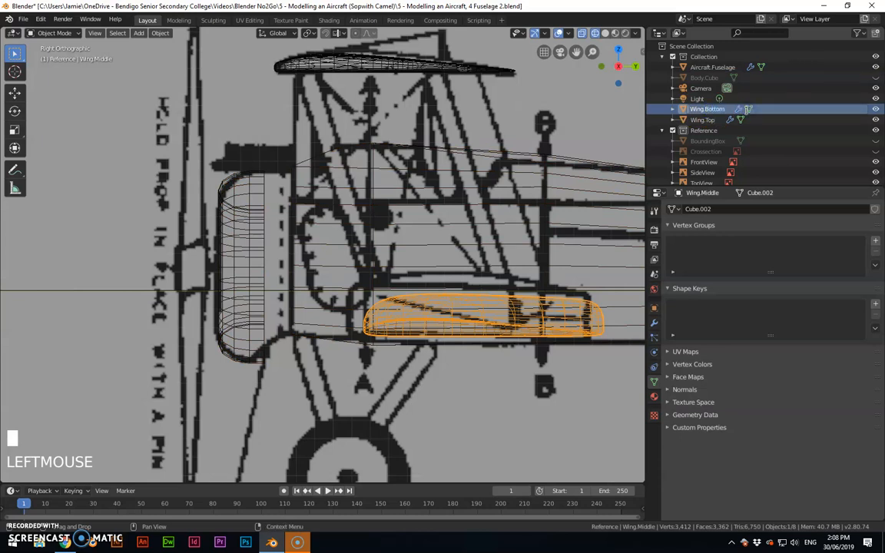
pyautogui.click(701, 120)
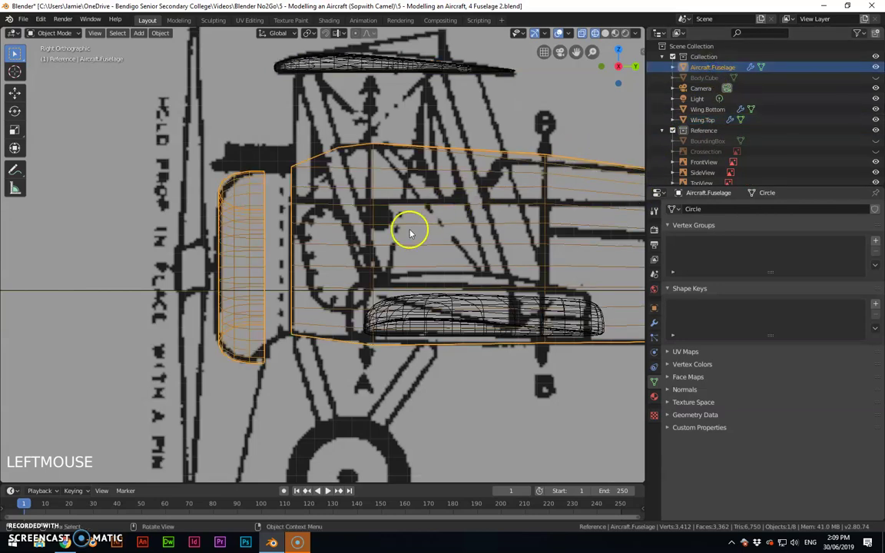
pyautogui.press('Tab')
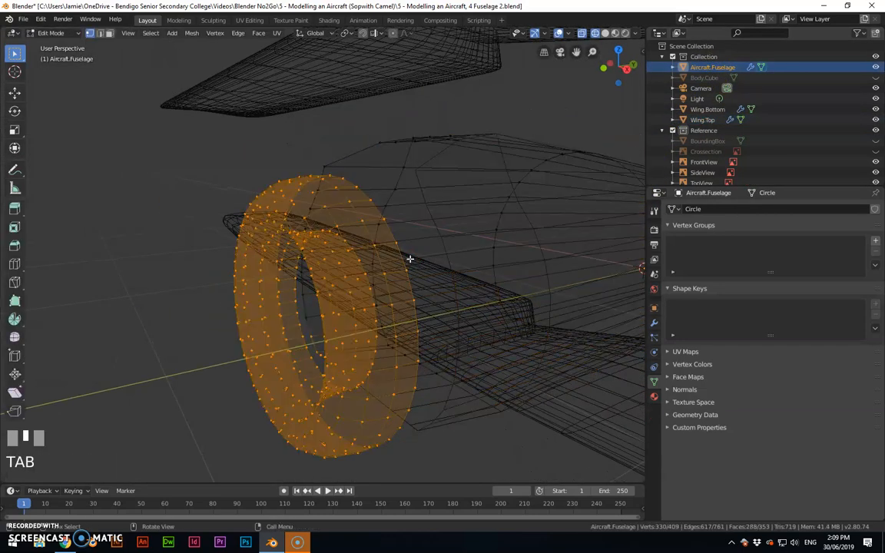
pyautogui.moveTo(409, 259); pyautogui.dragTo(467, 257)
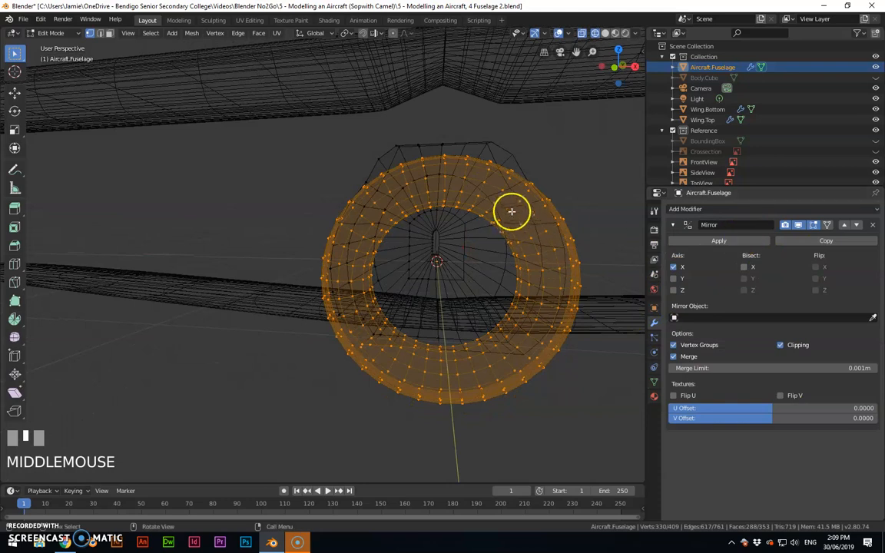
pyautogui.press('KP_1')
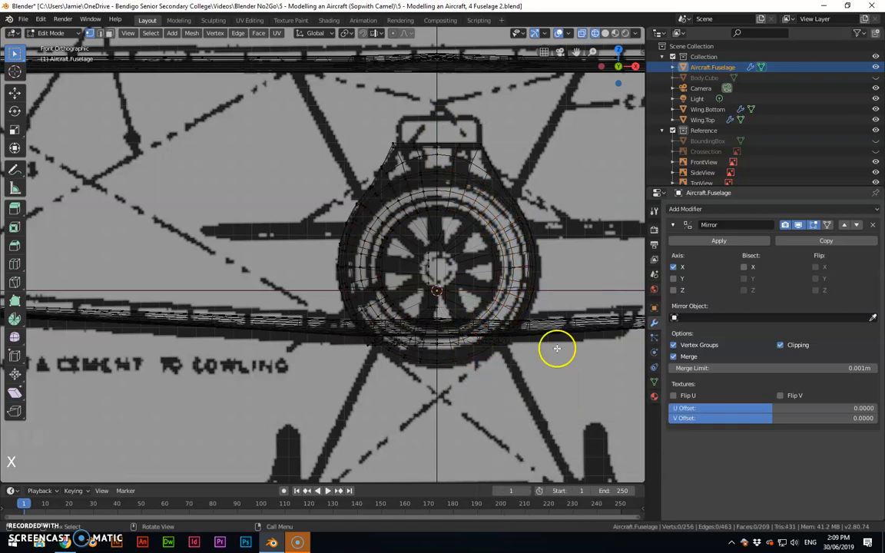
pyautogui.moveTo(557, 348); pyautogui.dragTo(586, 353)
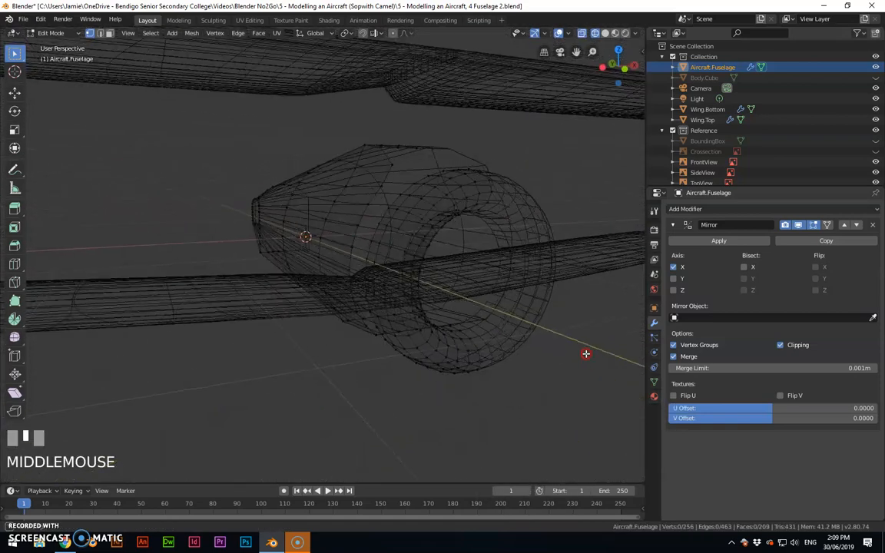
pyautogui.moveTo(586, 354); pyautogui.dragTo(535, 314)
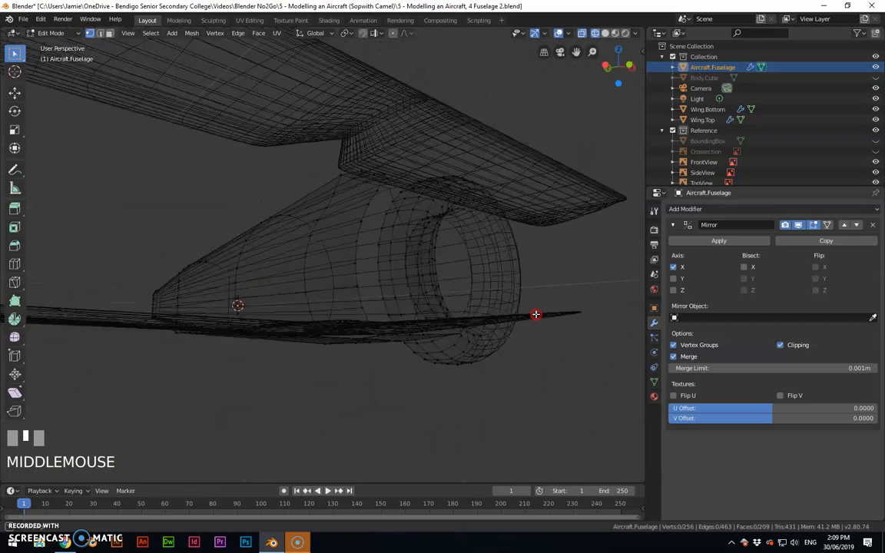
pyautogui.moveTo(536, 314); pyautogui.dragTo(463, 244)
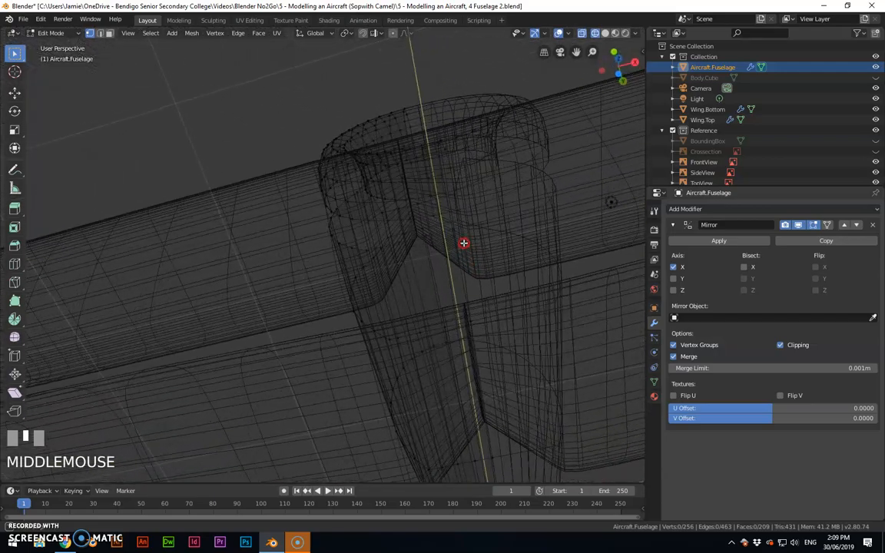
pyautogui.moveTo(463, 243); pyautogui.dragTo(538, 366)
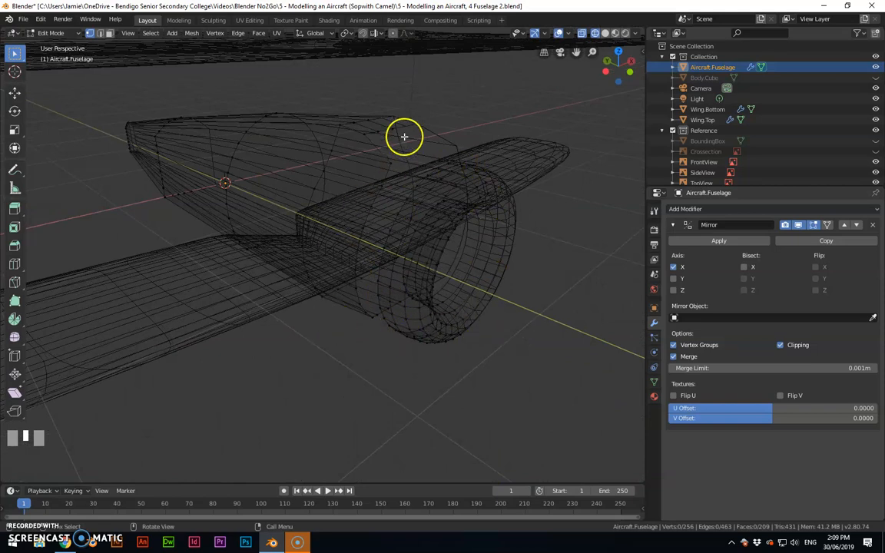
pyautogui.moveTo(361, 341)
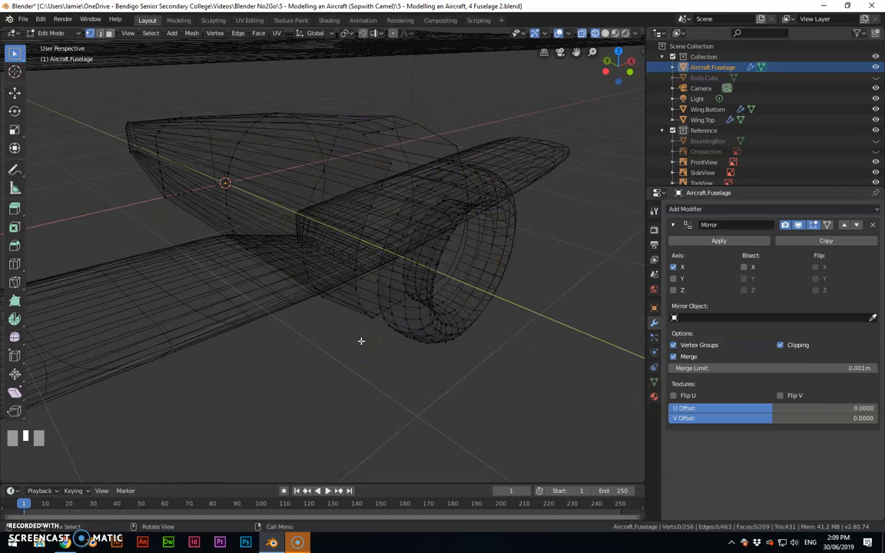
pyautogui.moveTo(409, 334)
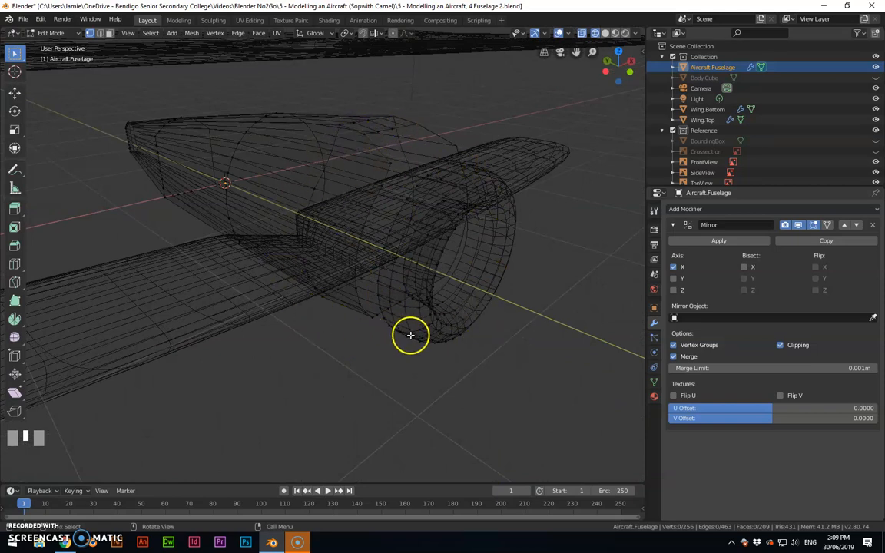
pyautogui.moveTo(410, 334); pyautogui.dragTo(410, 299)
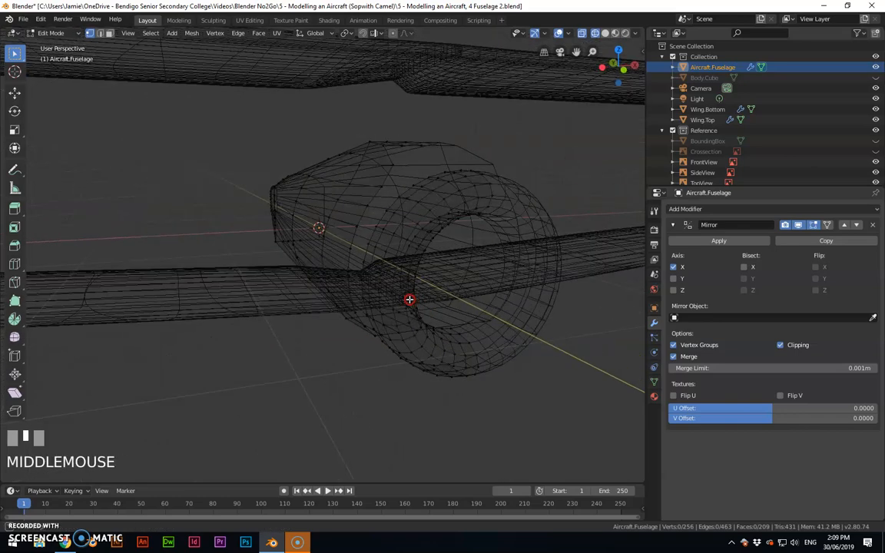
pyautogui.moveTo(409, 300); pyautogui.dragTo(369, 285)
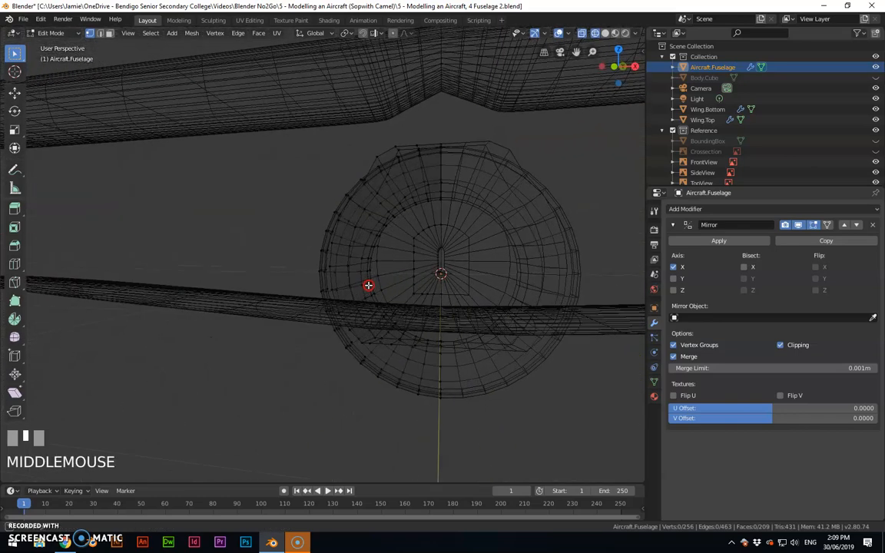
pyautogui.moveTo(368, 285); pyautogui.dragTo(440, 253)
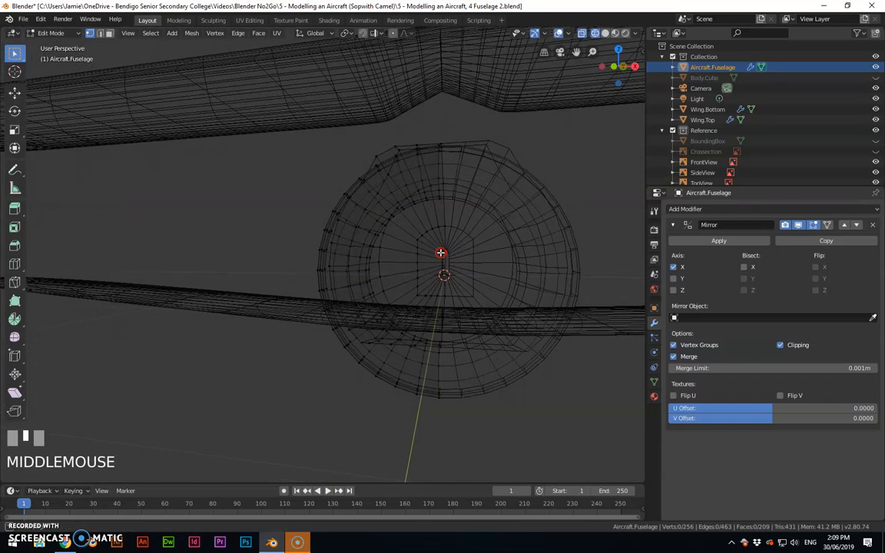
pyautogui.moveTo(440, 253); pyautogui.dragTo(427, 182)
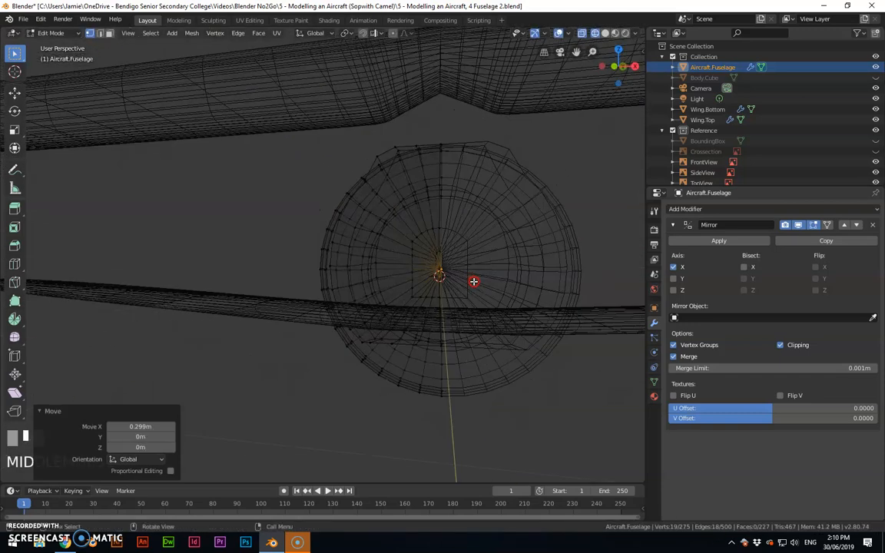
pyautogui.press('a')
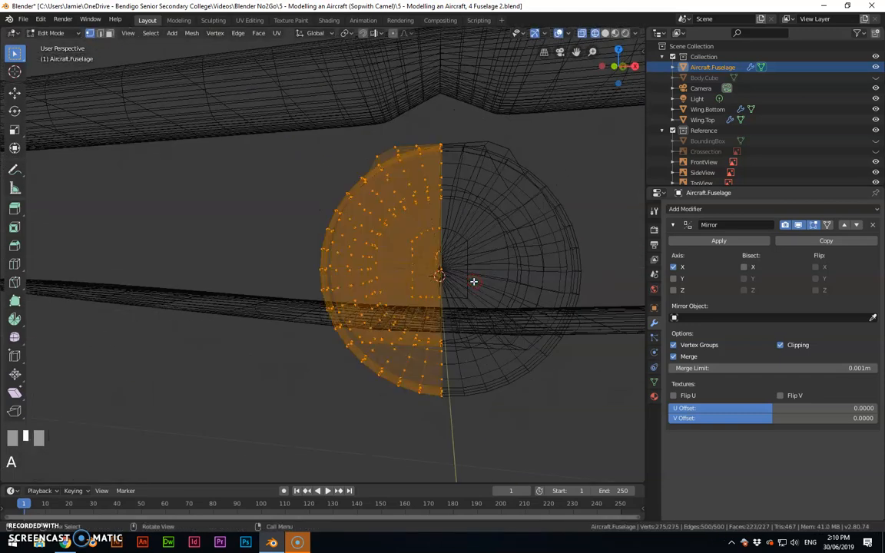
pyautogui.click(214, 33)
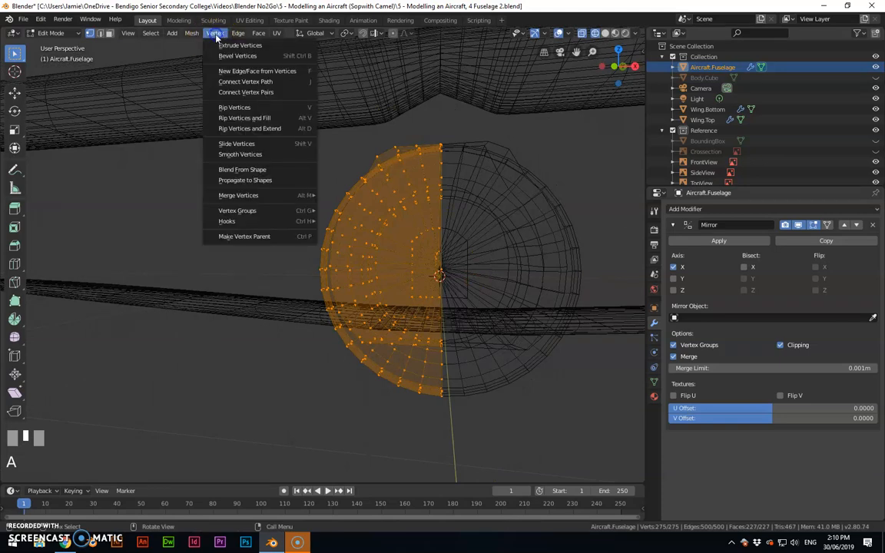
pyautogui.click(240, 33)
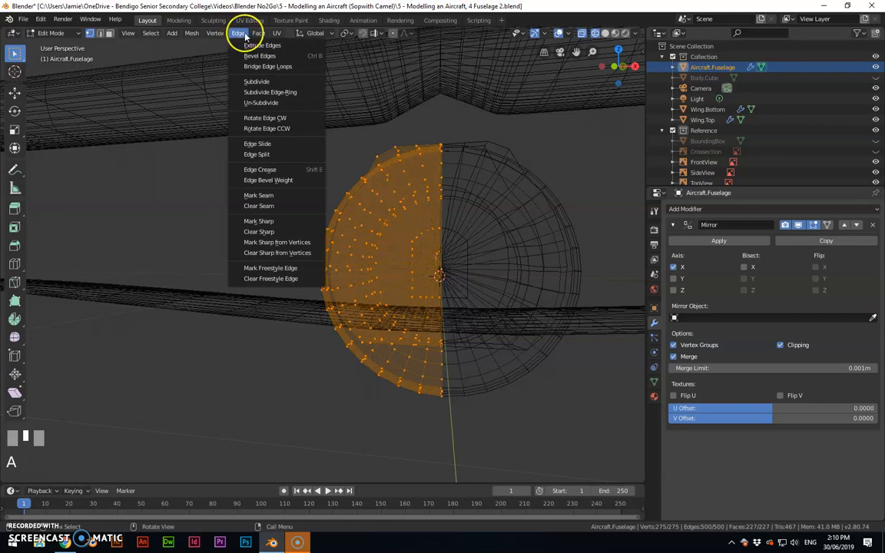
pyautogui.click(216, 33)
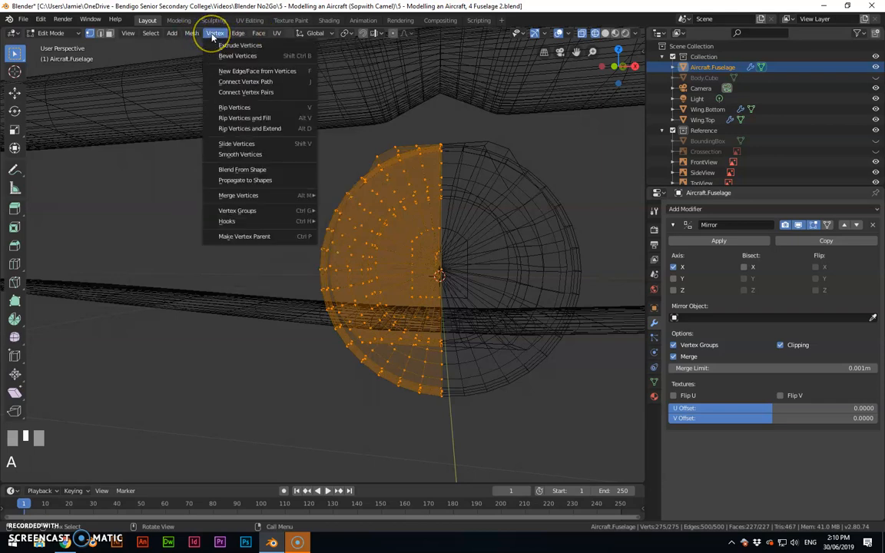
pyautogui.click(170, 33)
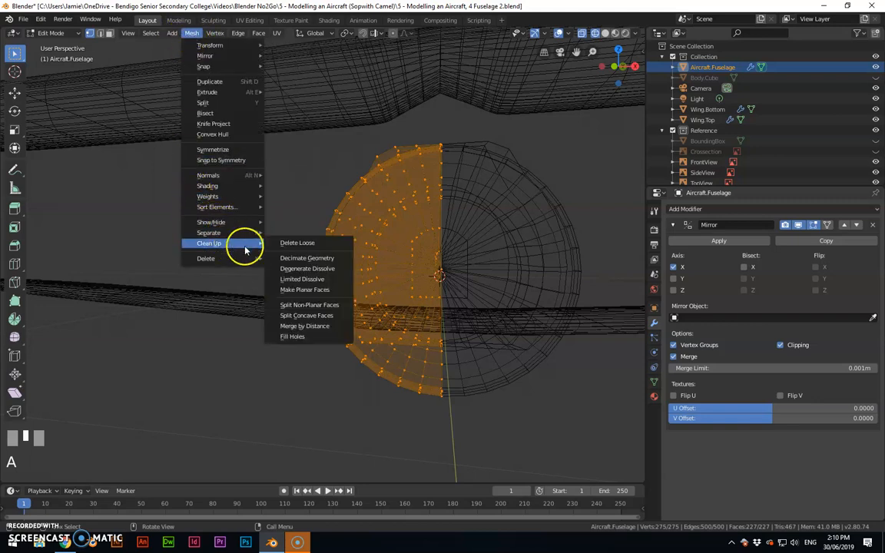
pyautogui.moveTo(307, 315)
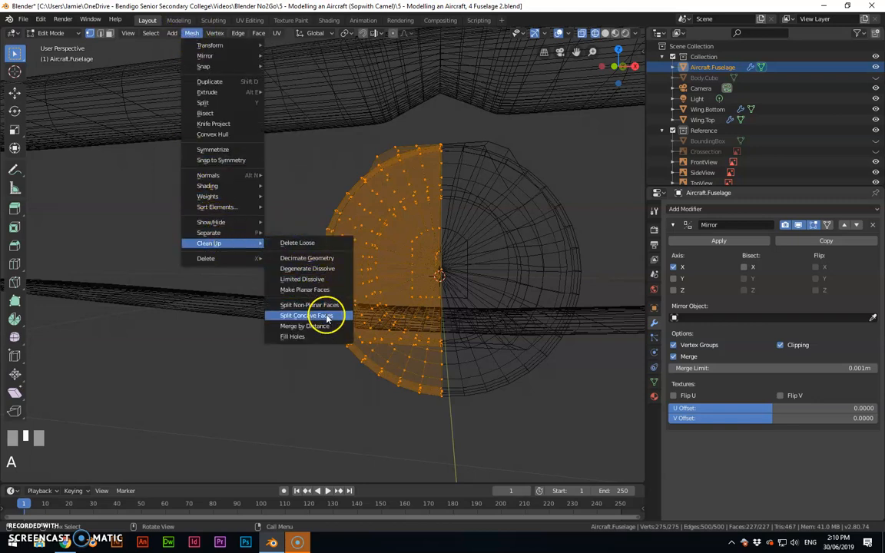
pyautogui.moveTo(304, 279)
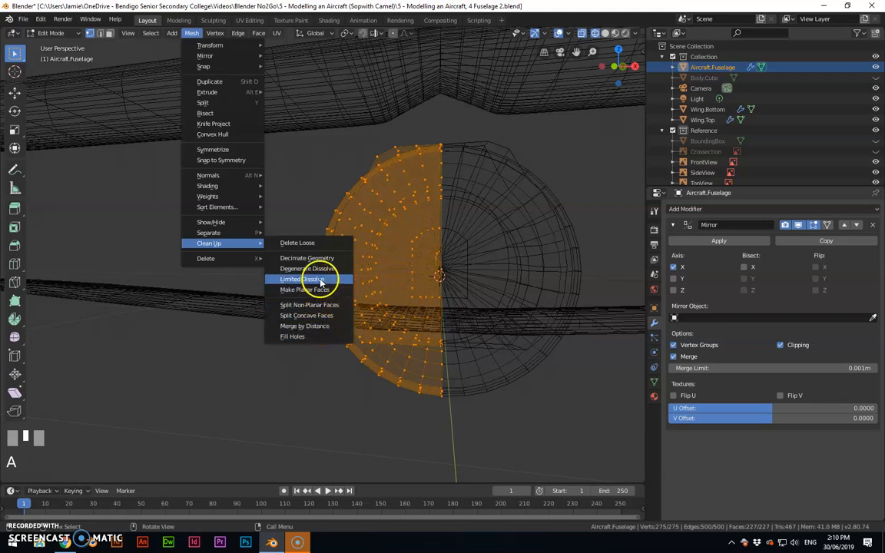
pyautogui.moveTo(309, 304)
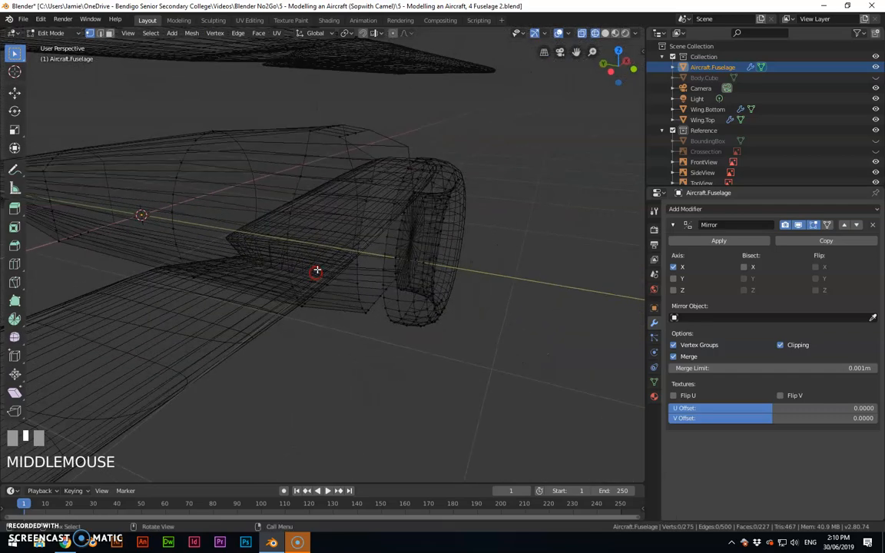
# - Select the vertices where the fuselage meets the cowling ring
pyautogui.moveTo(316, 270); pyautogui.dragTo(378, 243)
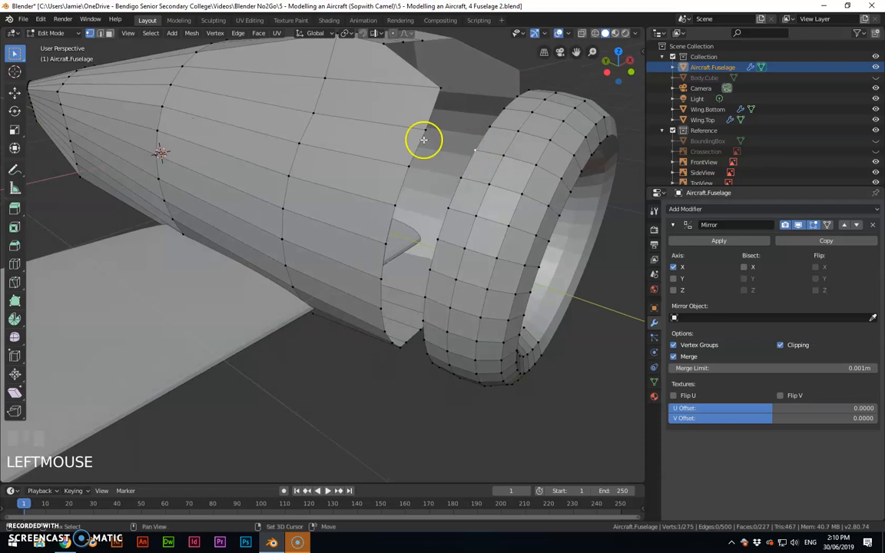
pyautogui.click(438, 256)
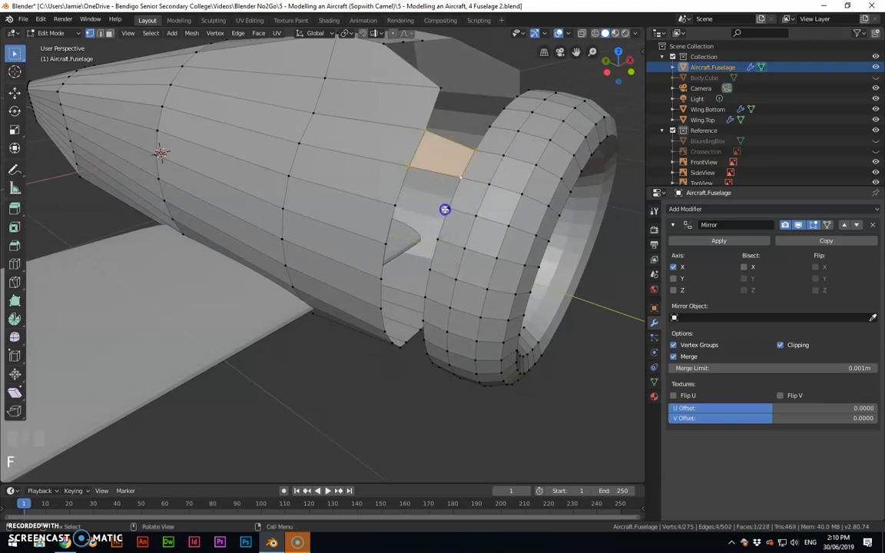
pyautogui.click(438, 238)
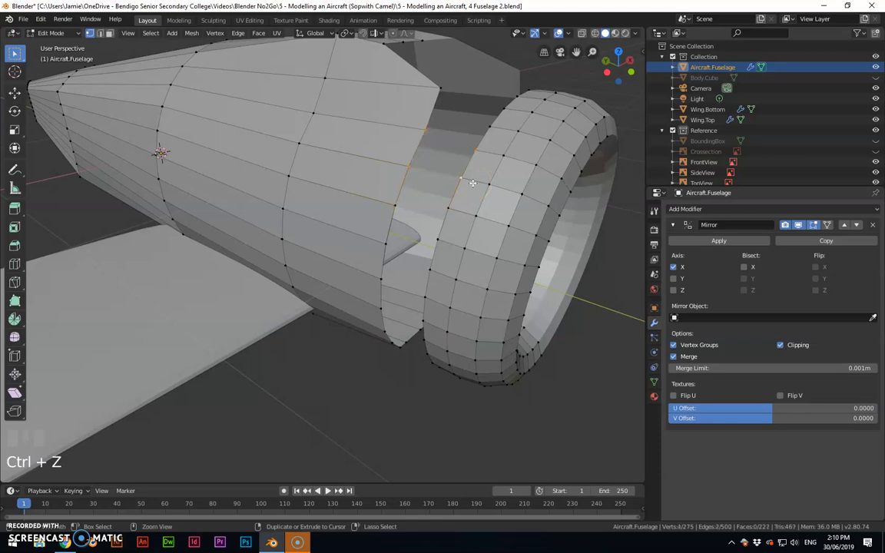
# - Orbit around the cowling front to view the inside of its opening
pyautogui.moveTo(472, 184); pyautogui.dragTo(516, 332)
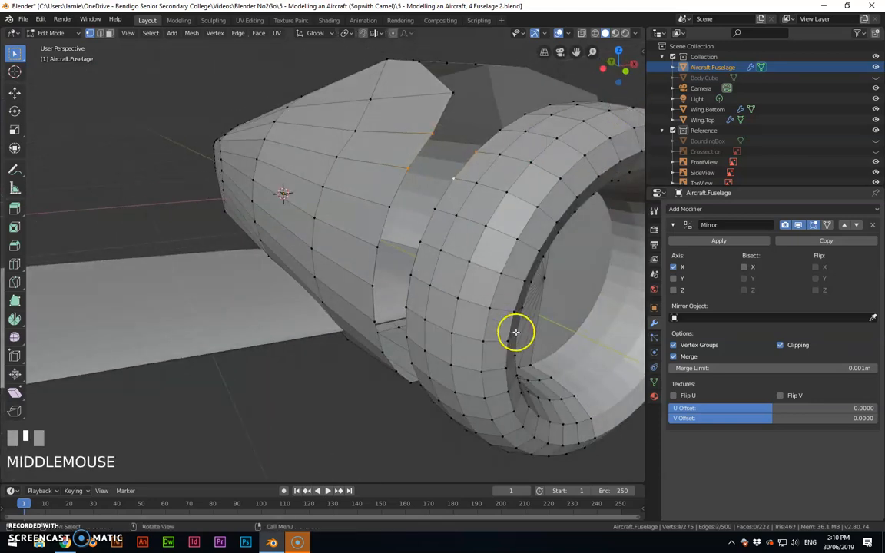
pyautogui.moveTo(516, 332); pyautogui.dragTo(386, 321)
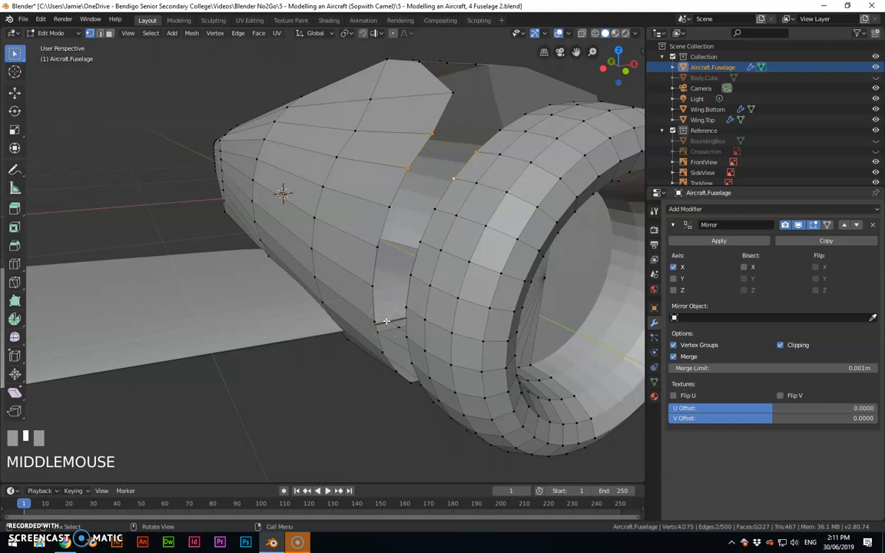
pyautogui.moveTo(388, 321); pyautogui.dragTo(418, 236)
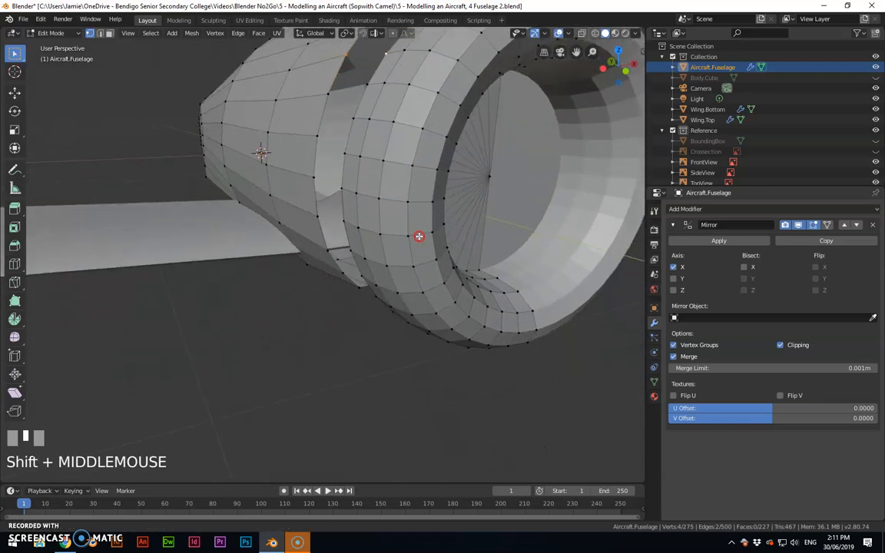
pyautogui.moveTo(419, 236); pyautogui.dragTo(399, 129)
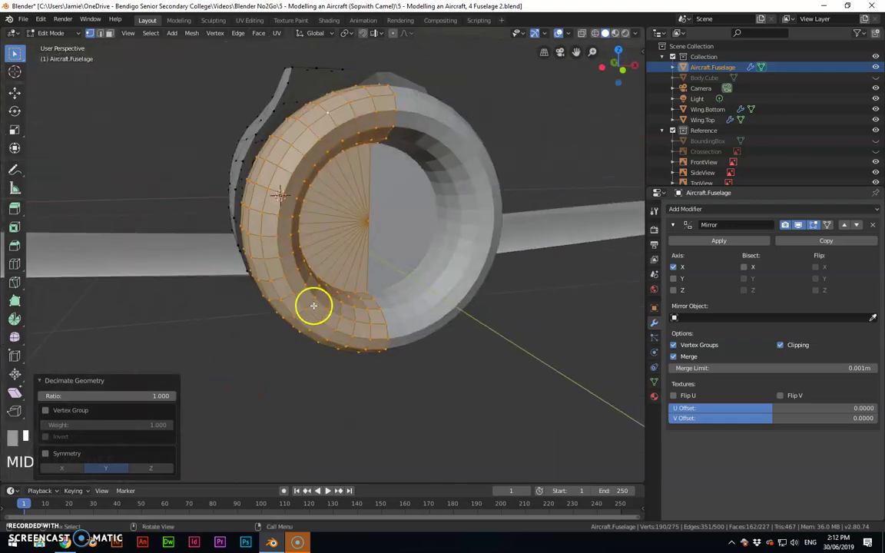
# - Apply Edge Slide to the selected nose-ring edge loop
pyautogui.moveTo(314, 305); pyautogui.dragTo(336, 283)
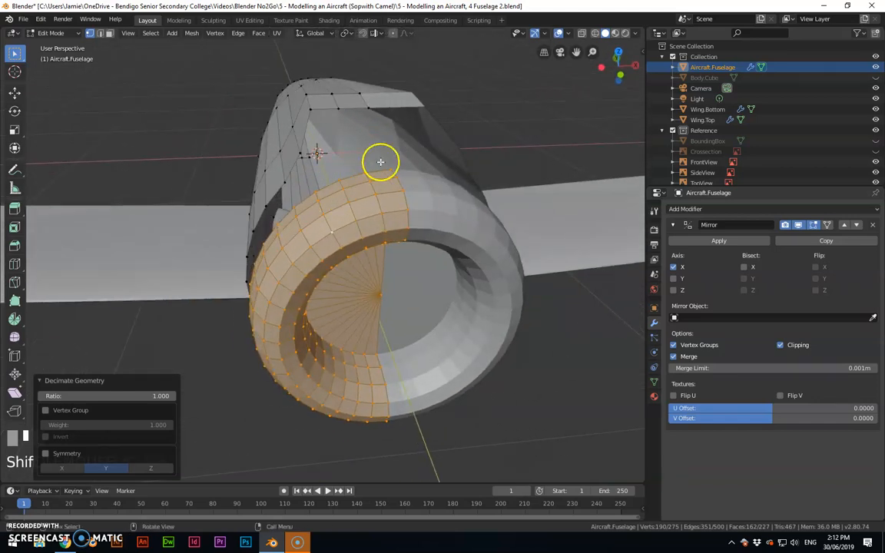
pyautogui.moveTo(375, 189)
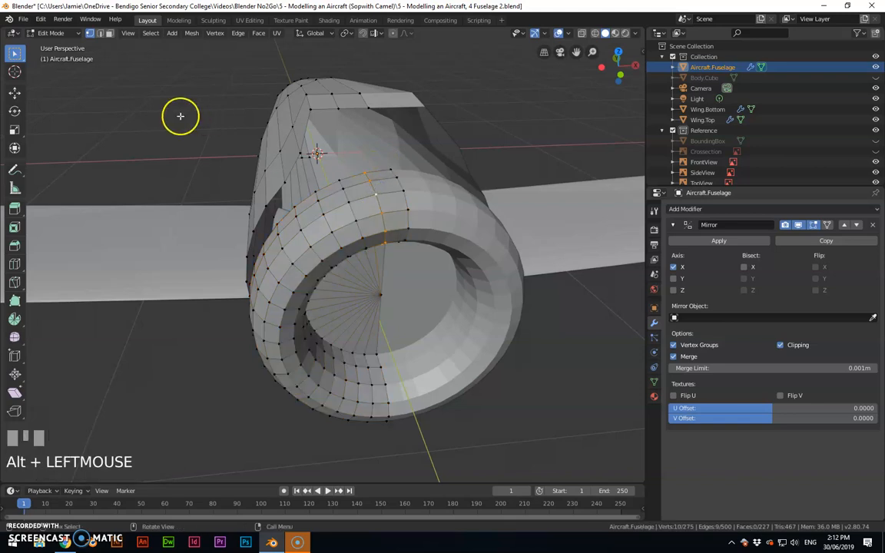
pyautogui.click(236, 33)
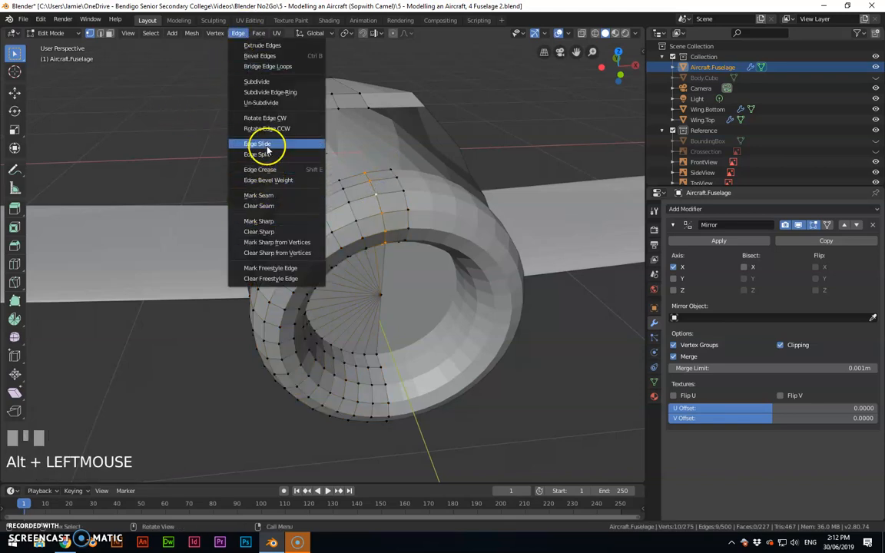
pyautogui.click(257, 144)
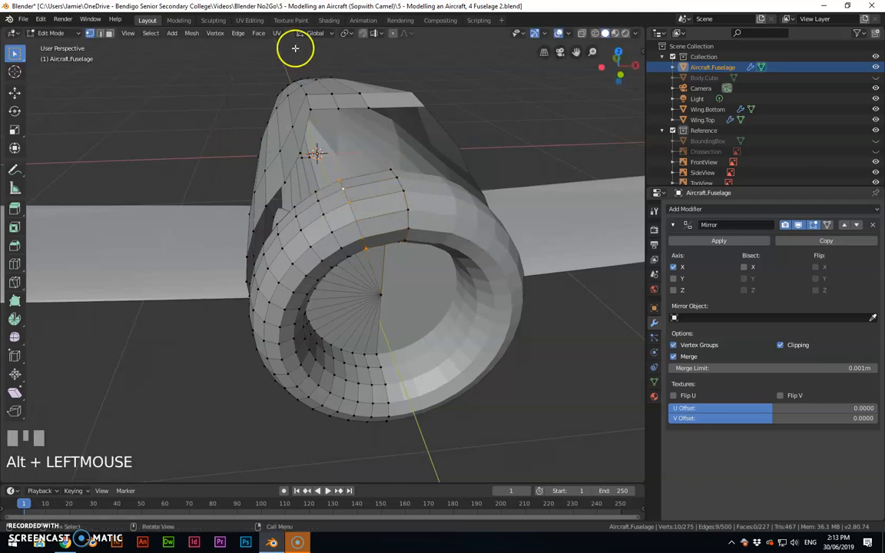
pyautogui.click(238, 33)
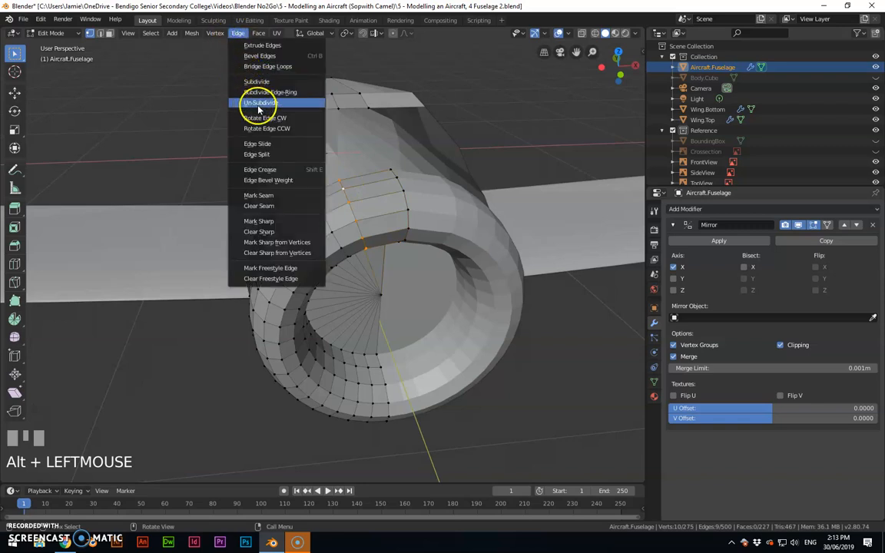
pyautogui.click(257, 143)
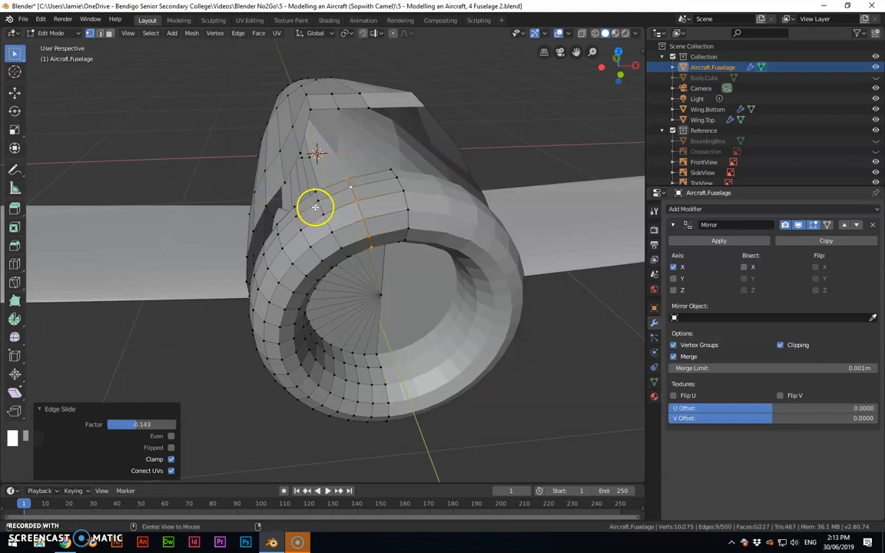
# - Slide the nose-ring loop again to about factor 0.13 and orbit to inspect the lip
pyautogui.click(235, 33)
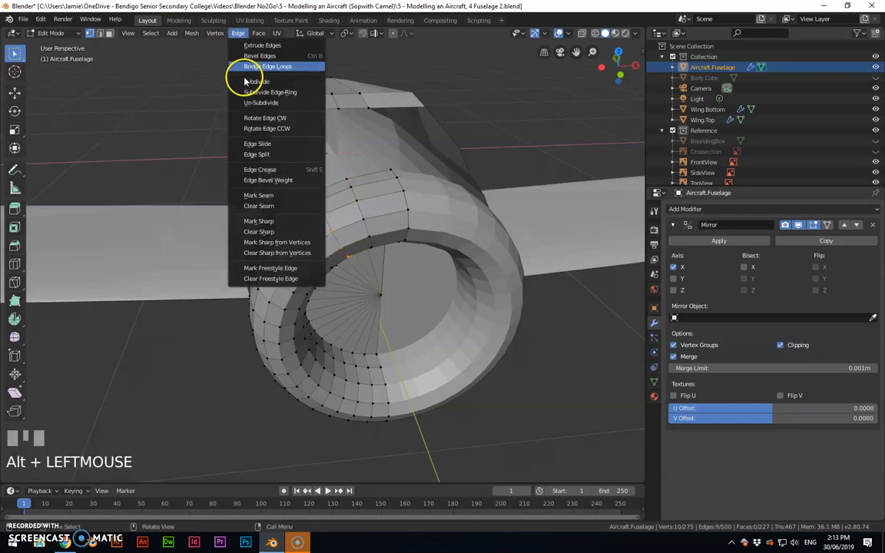
pyautogui.click(257, 144)
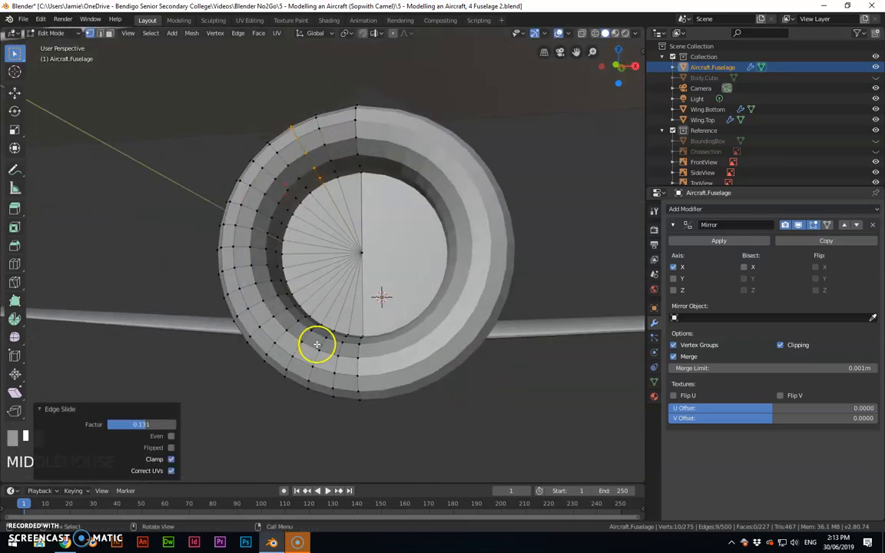
pyautogui.moveTo(317, 344); pyautogui.dragTo(300, 304)
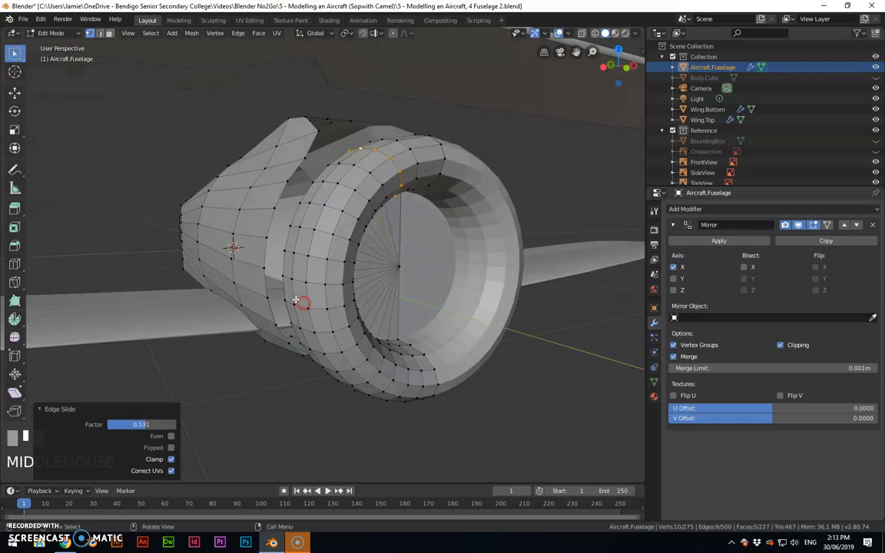
pyautogui.moveTo(296, 300); pyautogui.dragTo(330, 275)
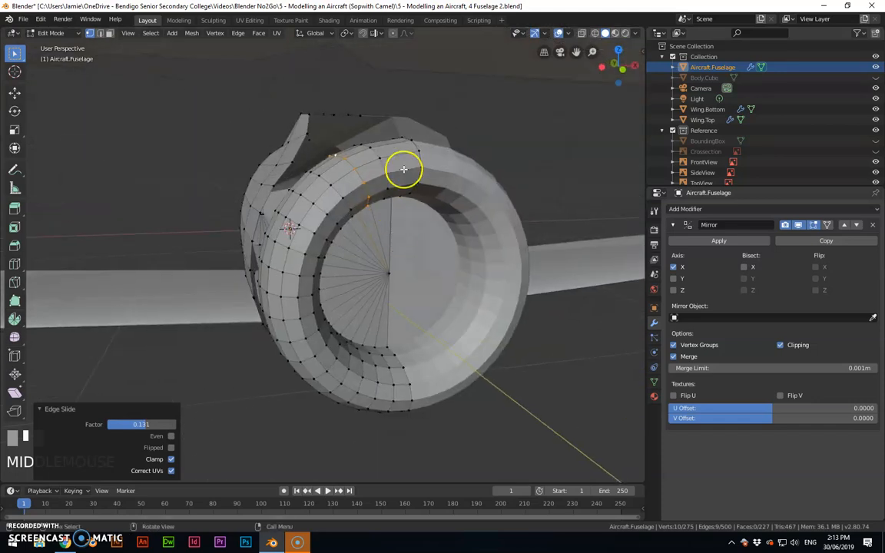
pyautogui.moveTo(403, 169); pyautogui.dragTo(395, 425)
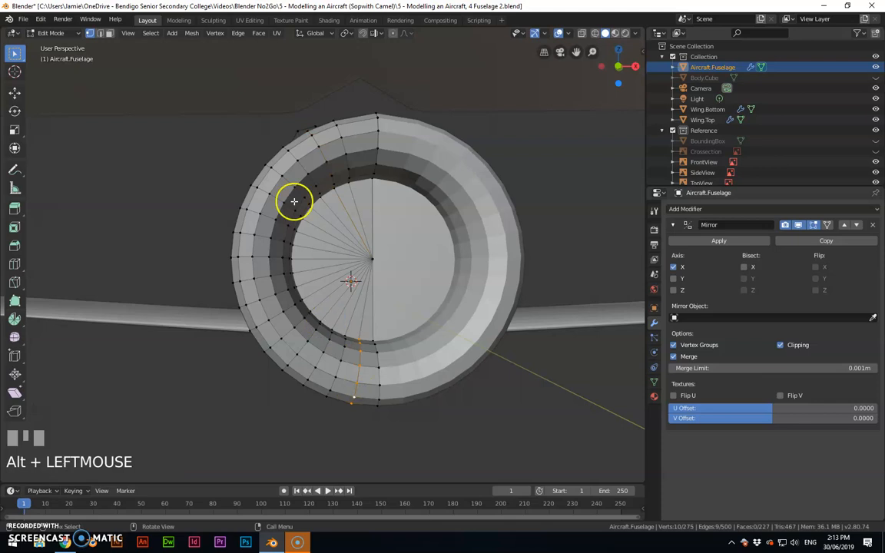
pyautogui.click(237, 33)
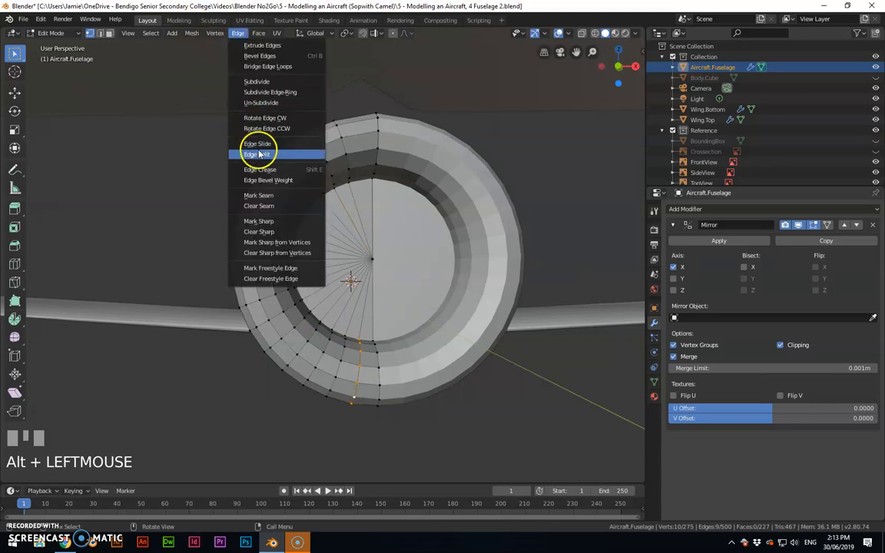
pyautogui.click(256, 143)
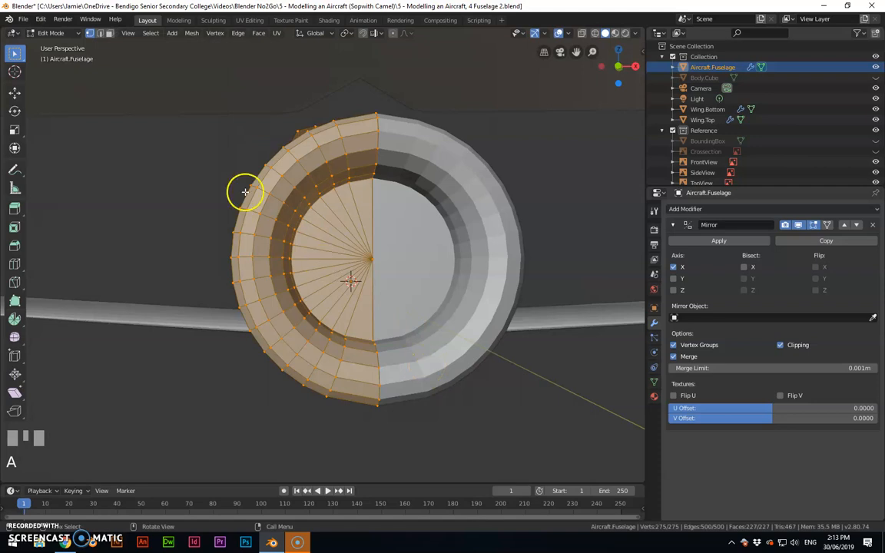
pyautogui.click(216, 33)
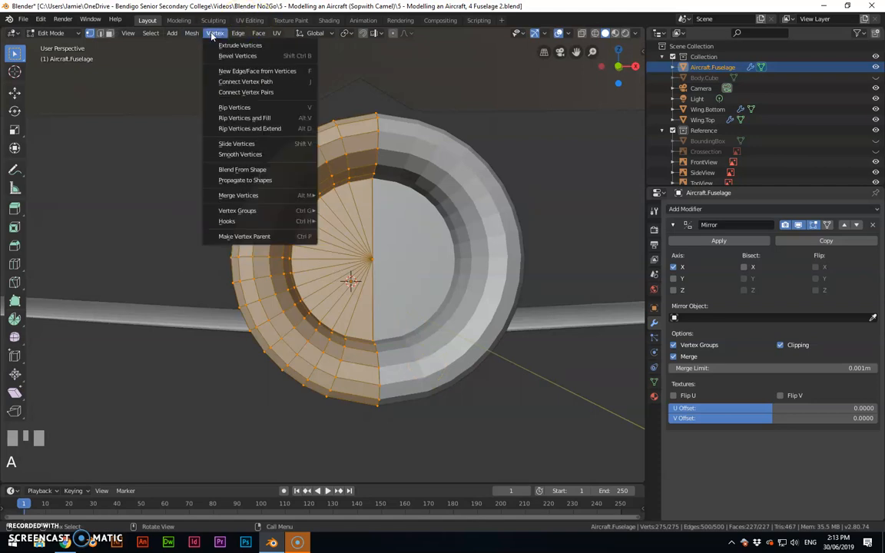
pyautogui.click(172, 33)
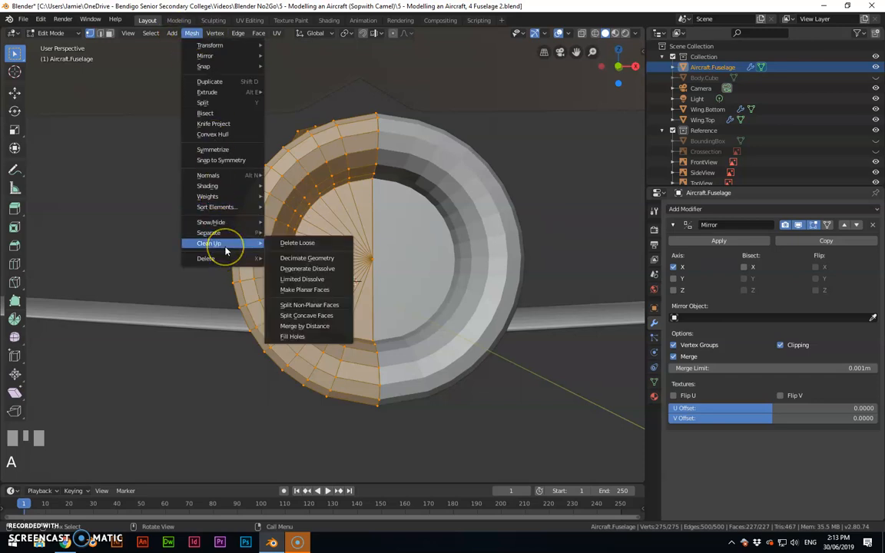
pyautogui.moveTo(310, 268)
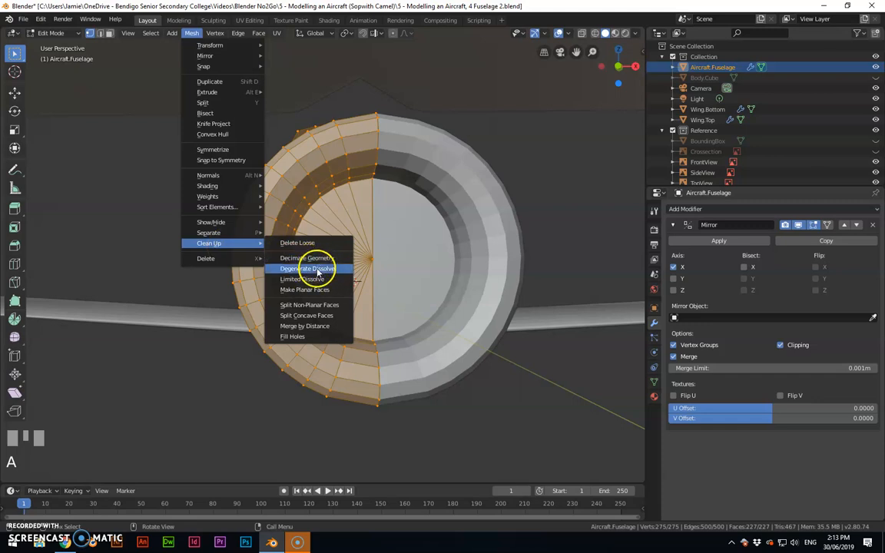
pyautogui.moveTo(307, 316)
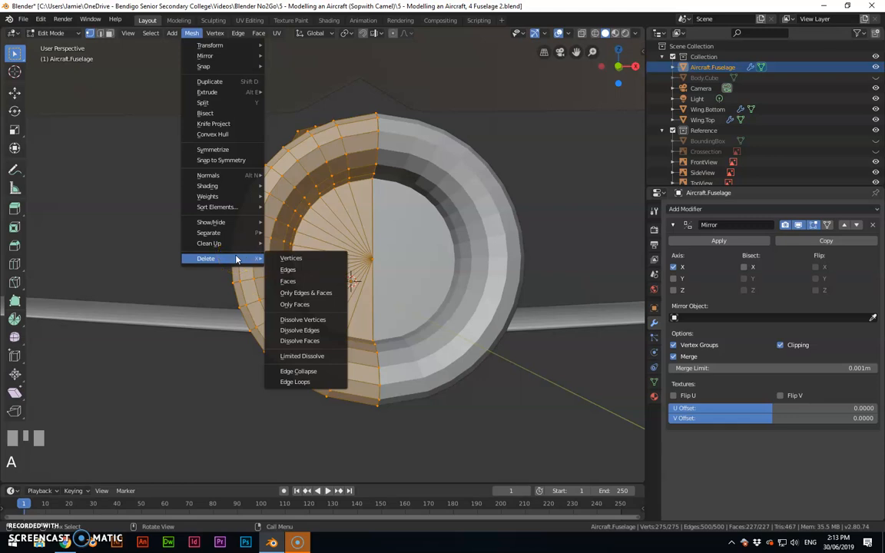
pyautogui.moveTo(219, 222)
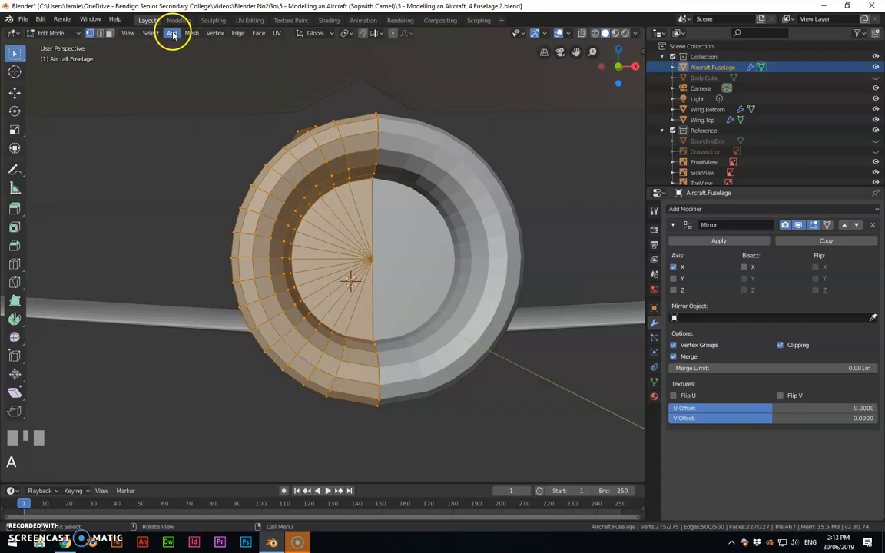
pyautogui.click(128, 33)
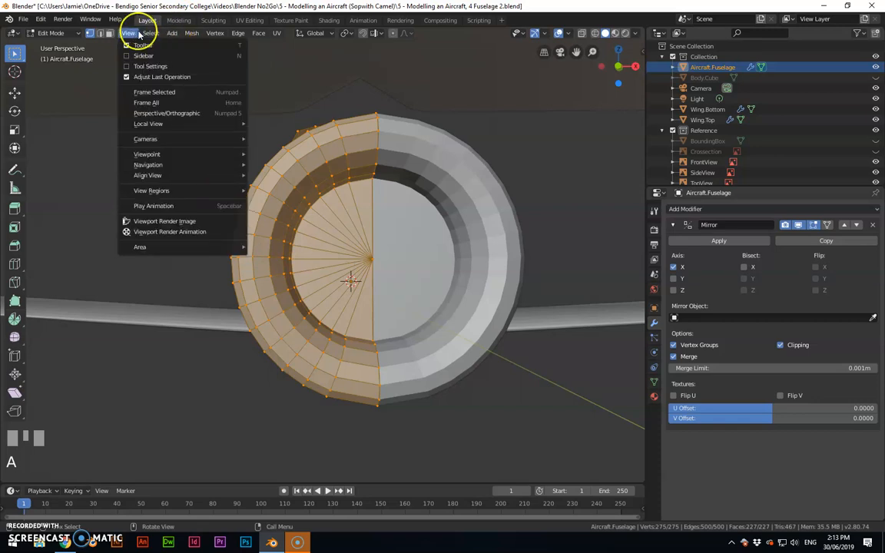
pyautogui.click(189, 33)
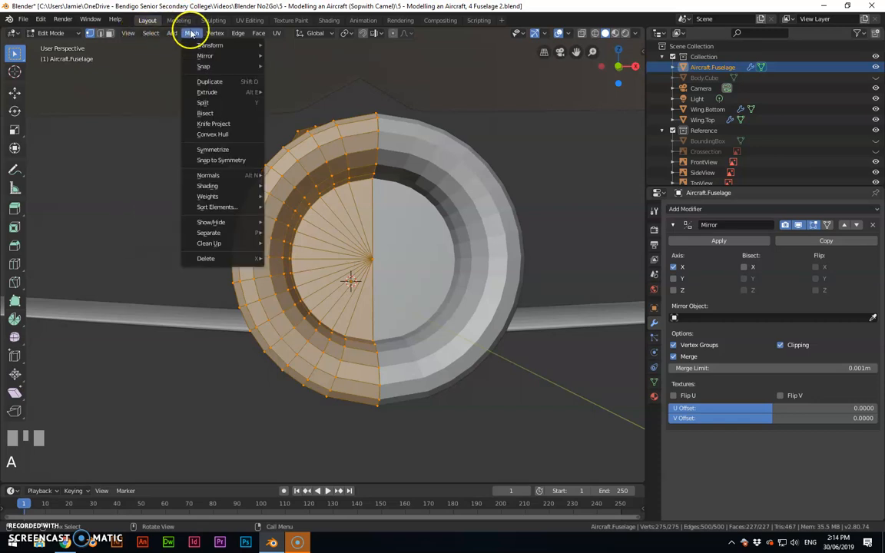
pyautogui.click(93, 139)
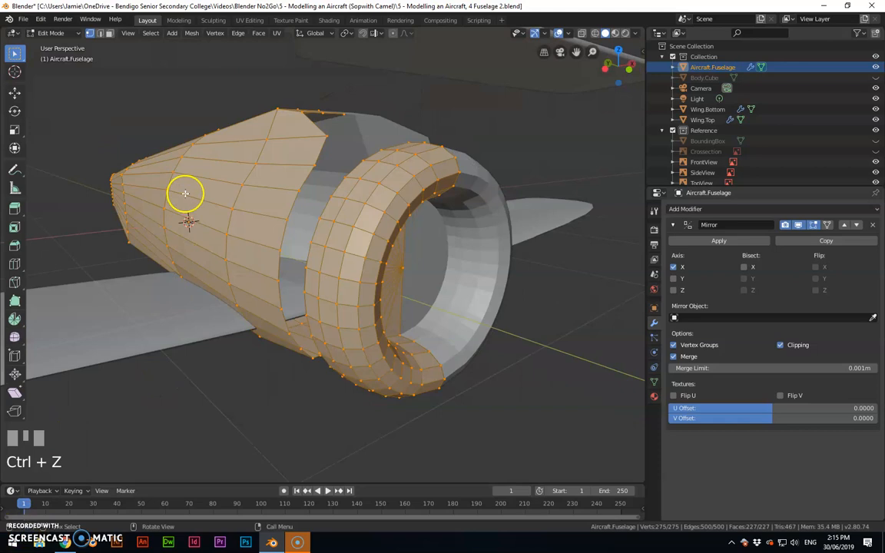
# - Run Merge by Distance at 0.0001 m, removing 36 duplicate vertices, and inspect the seam
pyautogui.click(186, 33)
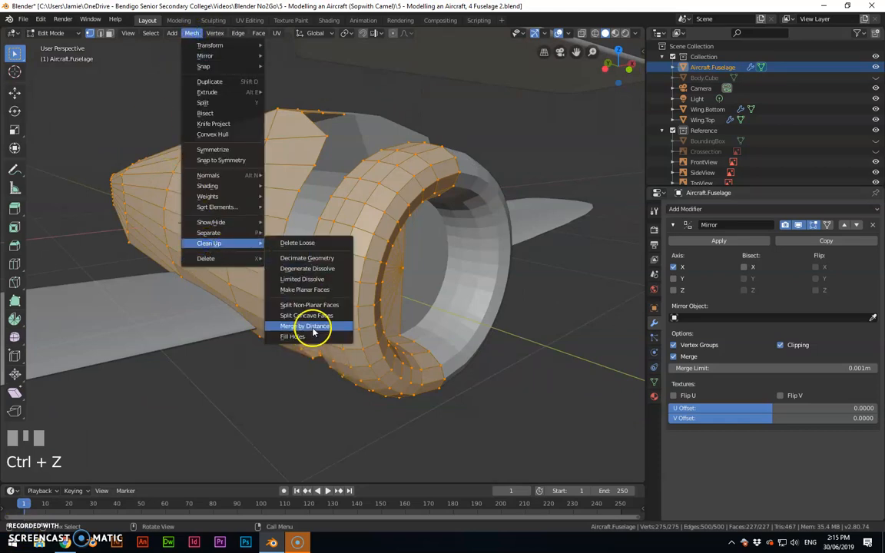
pyautogui.click(302, 325)
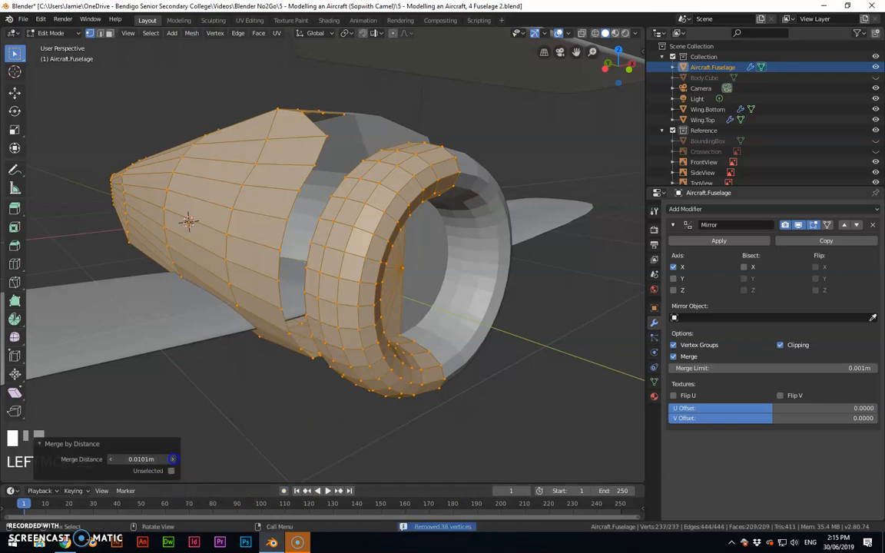
pyautogui.moveTo(141, 459); pyautogui.dragTo(172, 459)
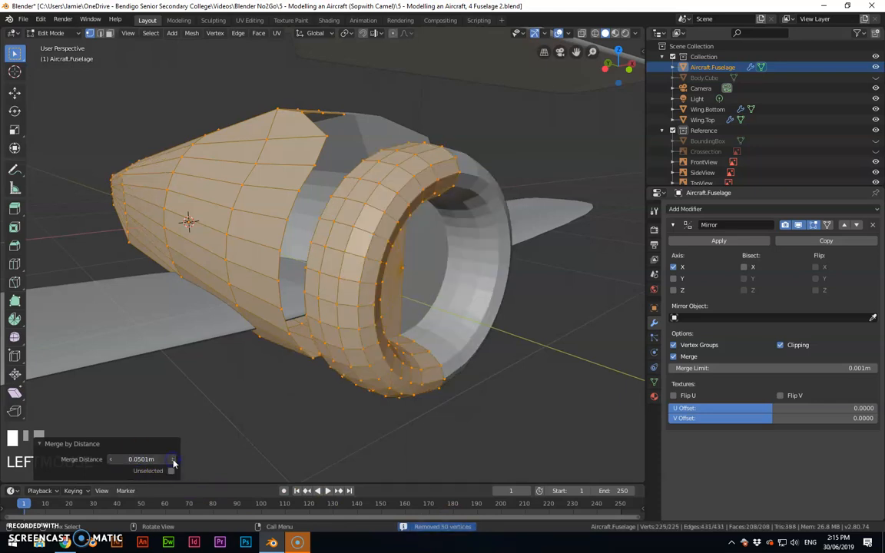
pyautogui.moveTo(172, 458); pyautogui.dragTo(109, 458)
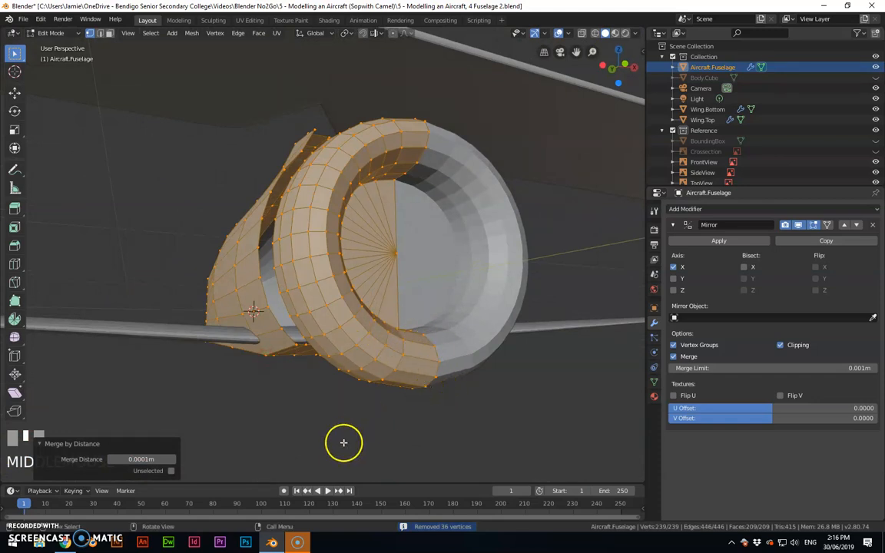
pyautogui.moveTo(438, 335)
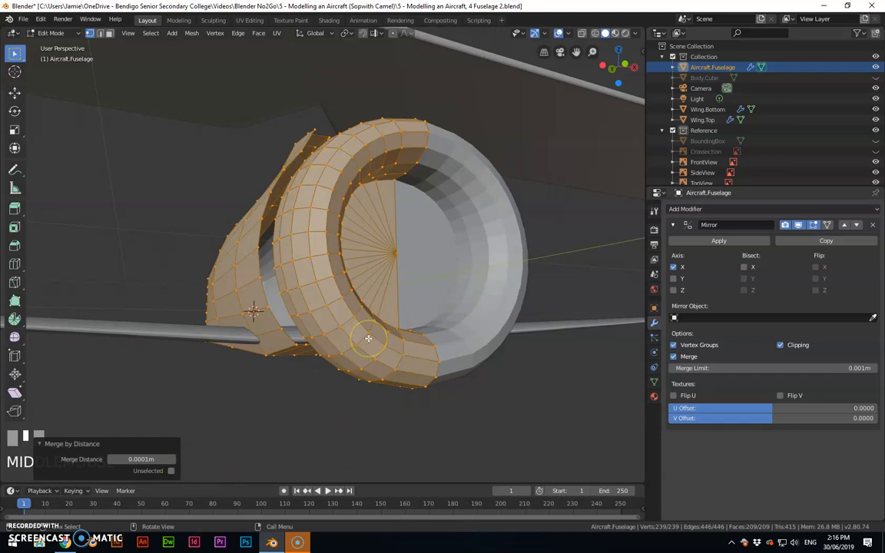
pyautogui.moveTo(369, 338); pyautogui.dragTo(261, 157)
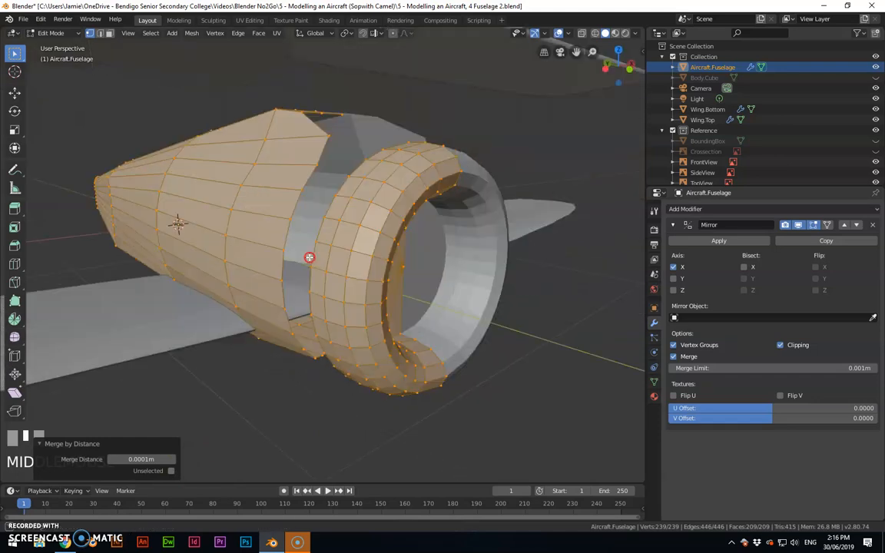
pyautogui.moveTo(308, 257); pyautogui.dragTo(382, 214)
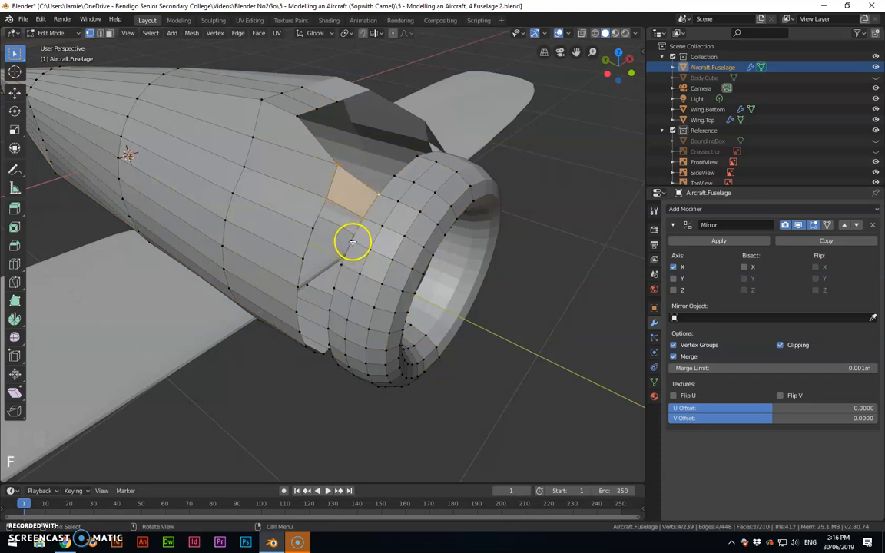
# - Select seam vertices around the lower fuselage-cowling gap to fill it with a quad face
pyautogui.click(378, 195)
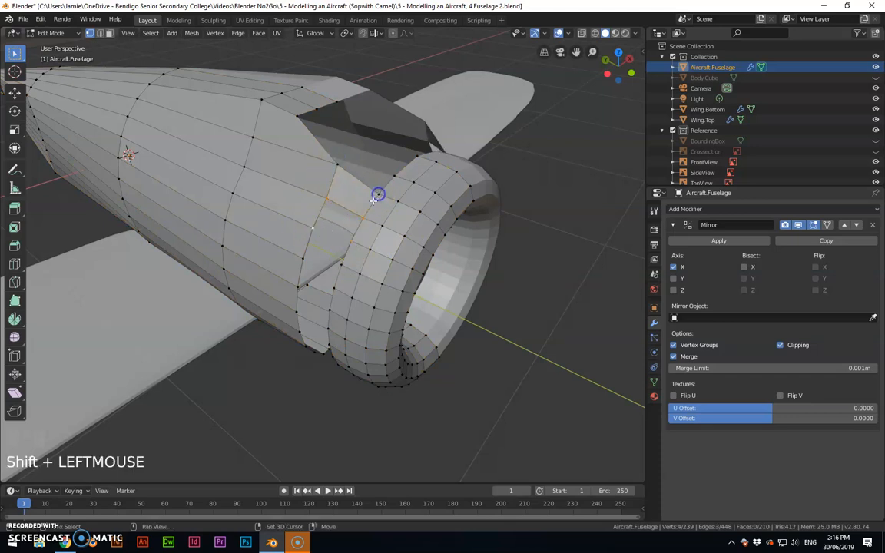
pyautogui.moveTo(377, 193); pyautogui.dragTo(382, 184)
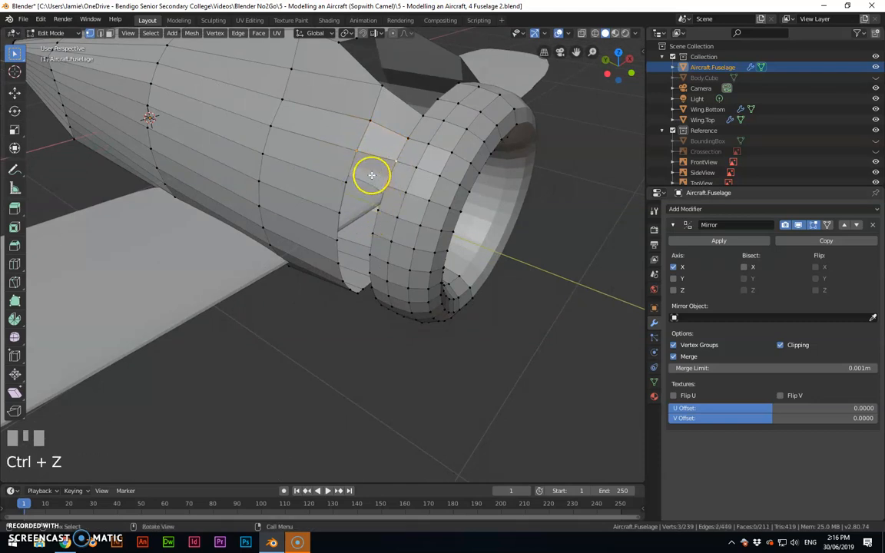
pyautogui.click(361, 224)
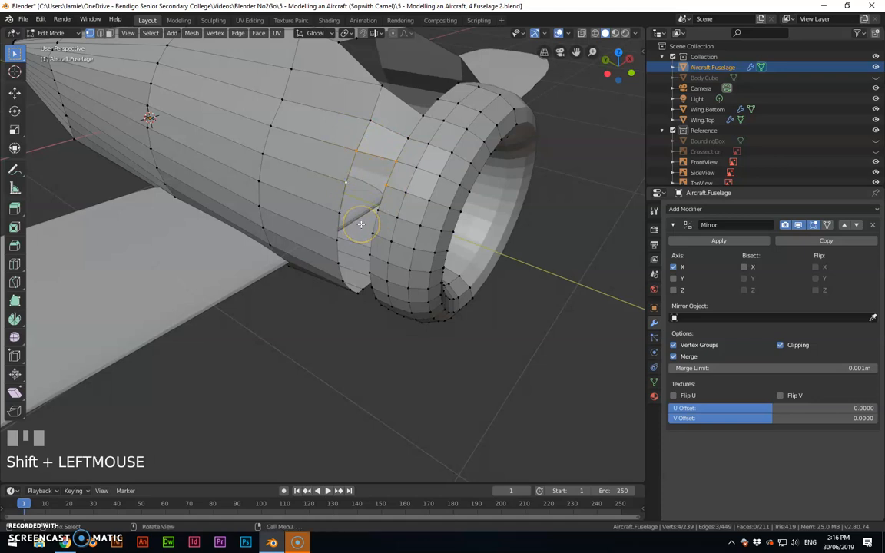
pyautogui.moveTo(361, 224); pyautogui.dragTo(406, 173)
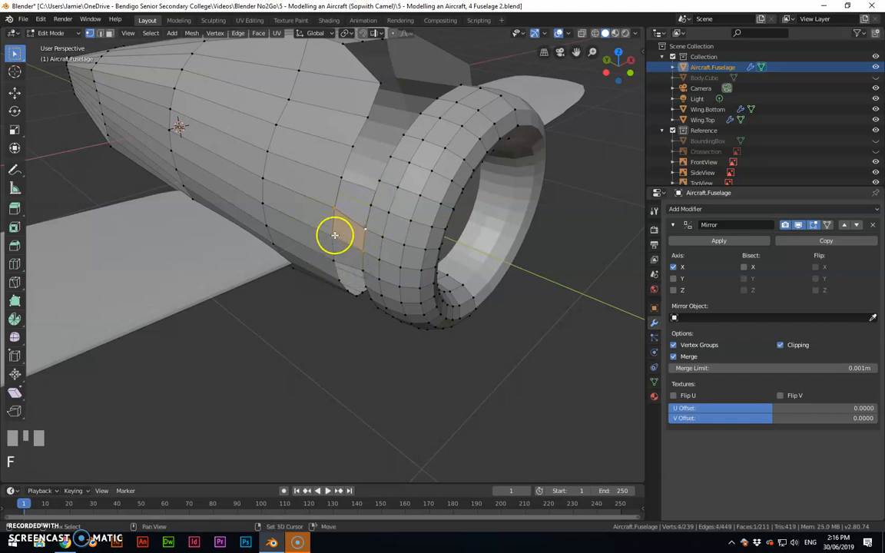
# - Select corner vertices bordering the next fuselage-cowling gap
pyautogui.click(345, 185)
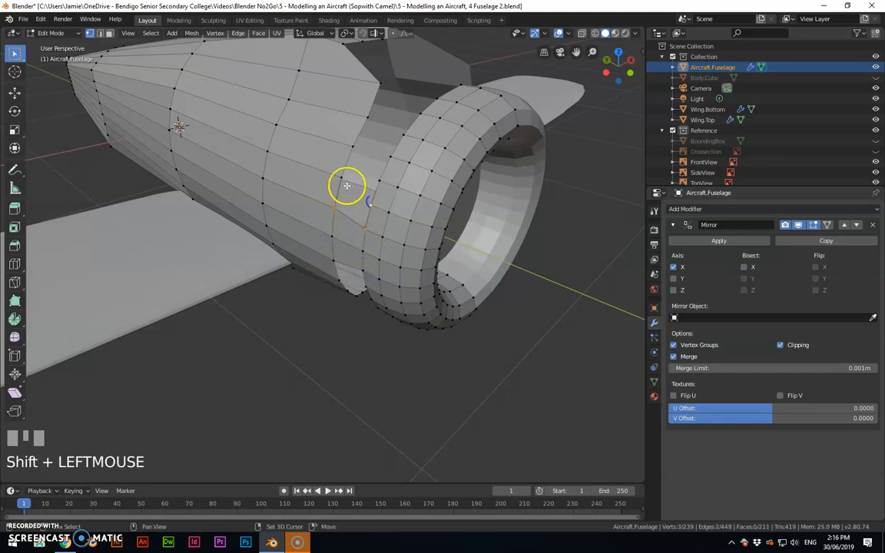
pyautogui.click(351, 224)
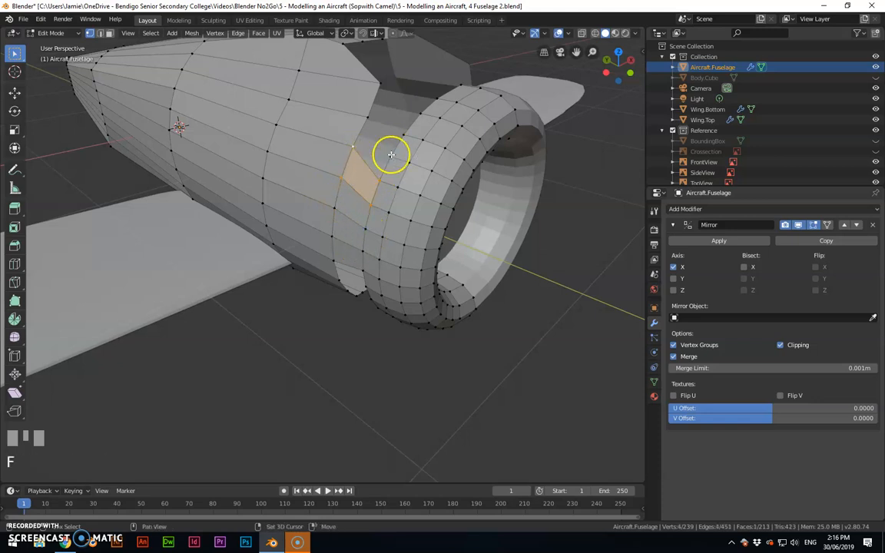
pyautogui.click(351, 146)
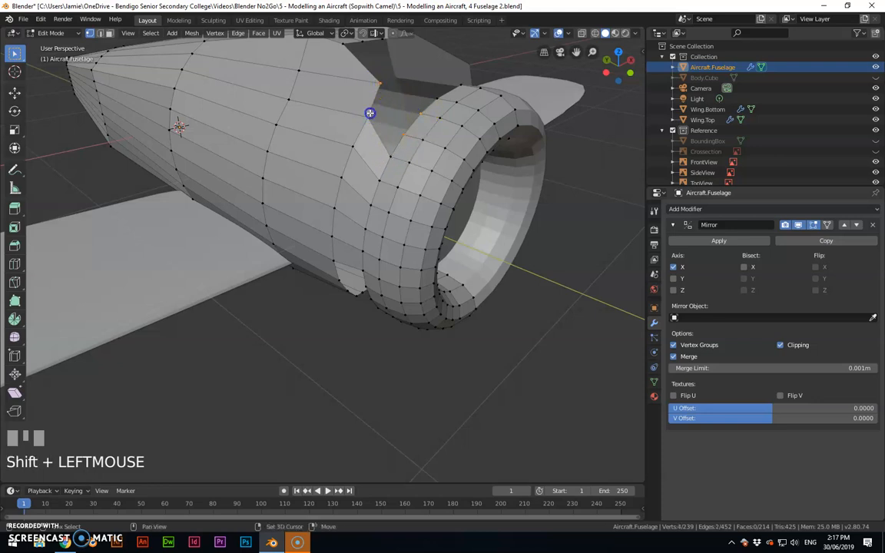
pyautogui.moveTo(369, 113); pyautogui.dragTo(370, 153)
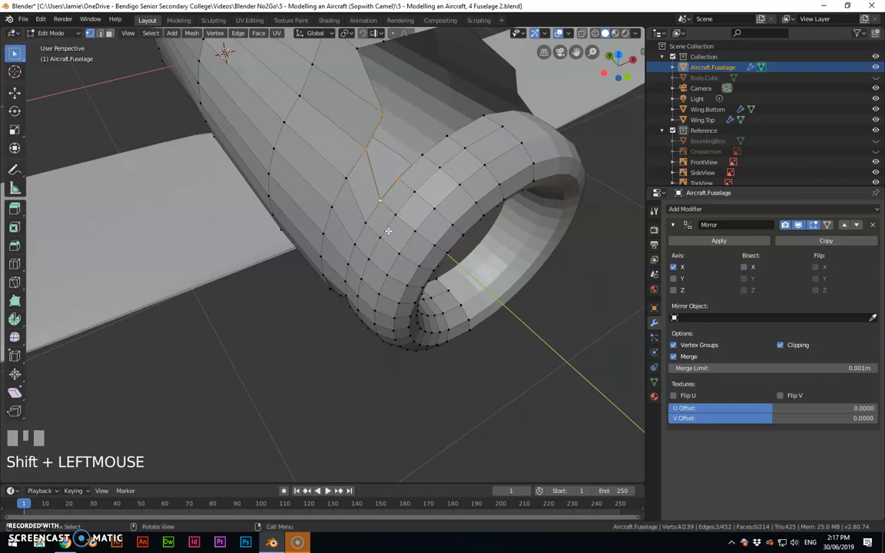
# - Move a fuselage-top vertex near the cowling joint to reshape the wedge faces
pyautogui.moveTo(388, 231); pyautogui.dragTo(447, 195)
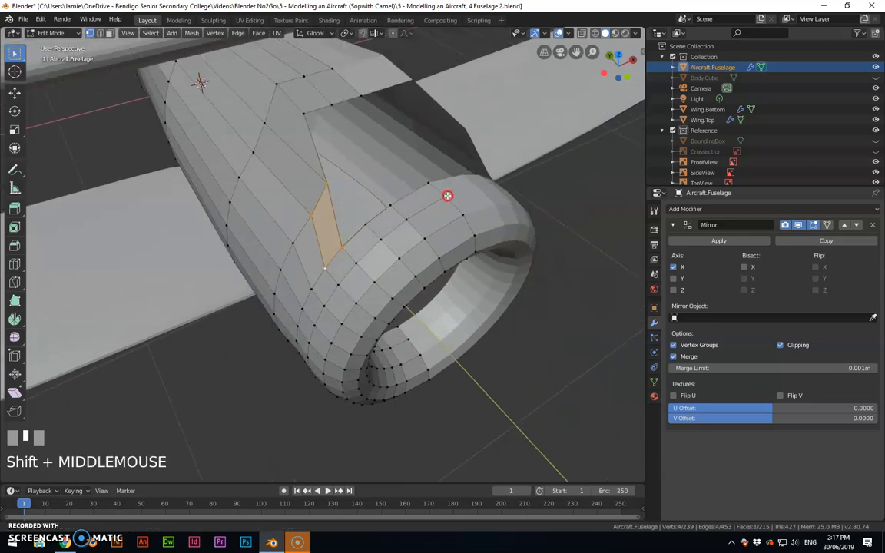
pyautogui.click(342, 171)
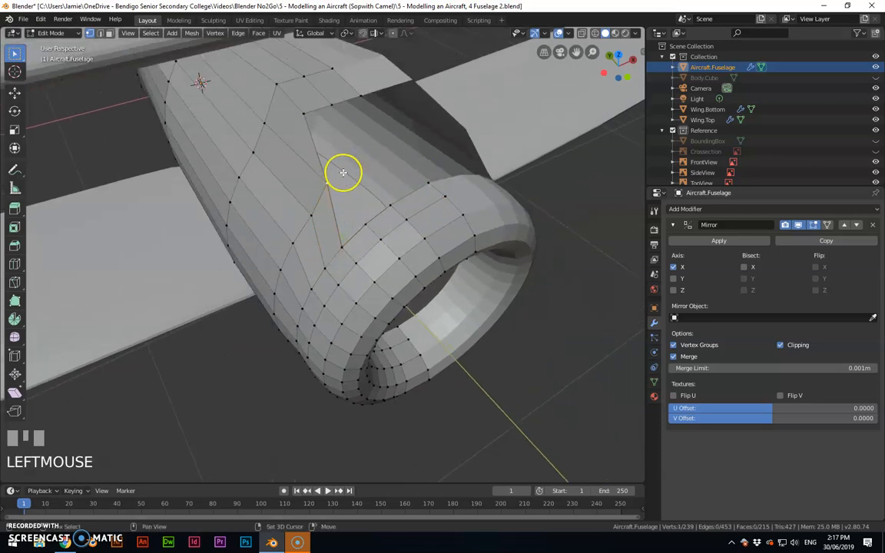
pyautogui.moveTo(343, 172); pyautogui.dragTo(312, 211)
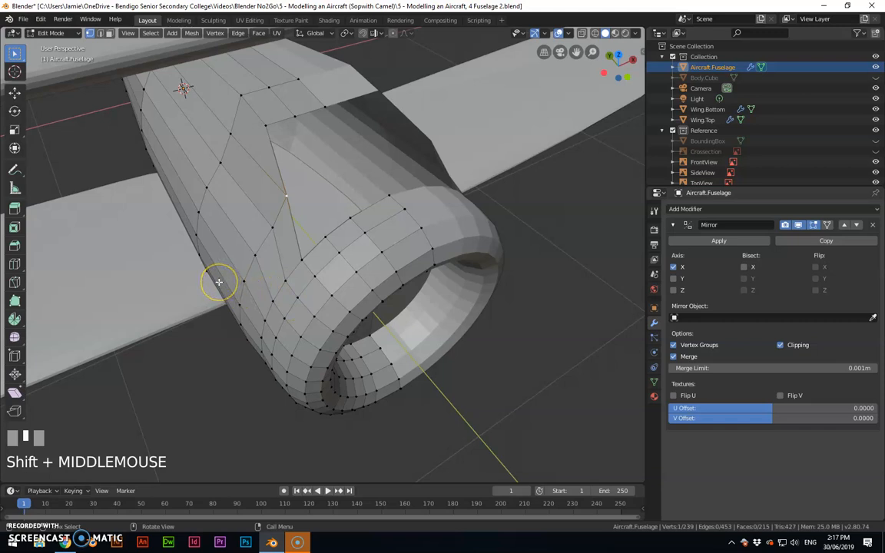
pyautogui.moveTo(201, 209)
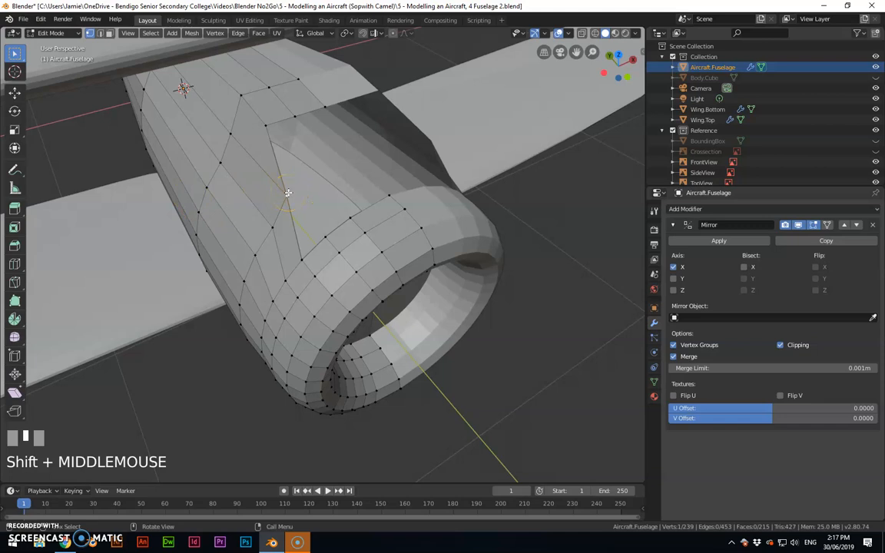
# - Extrude boundary vertices across the cowling-seam gaps, closing a corner, and fill them with faces
pyautogui.rightClick(288, 192)
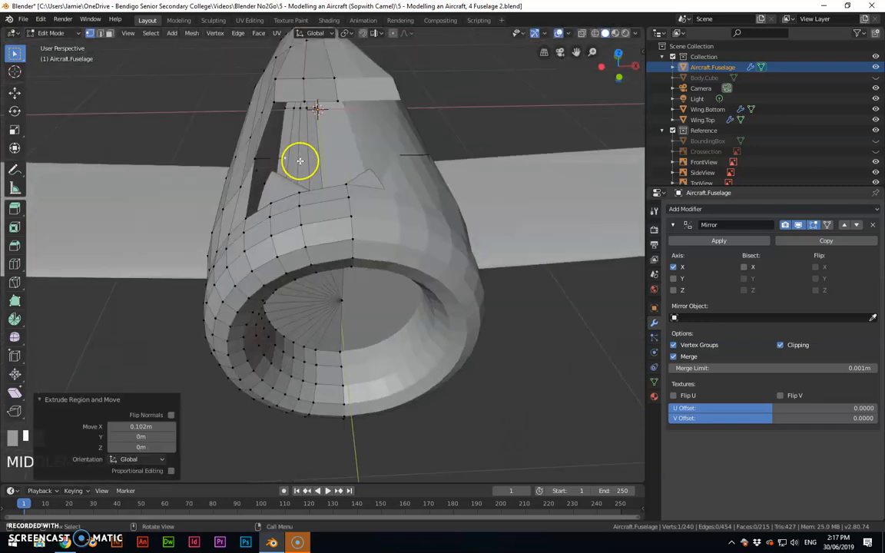
pyautogui.click(249, 189)
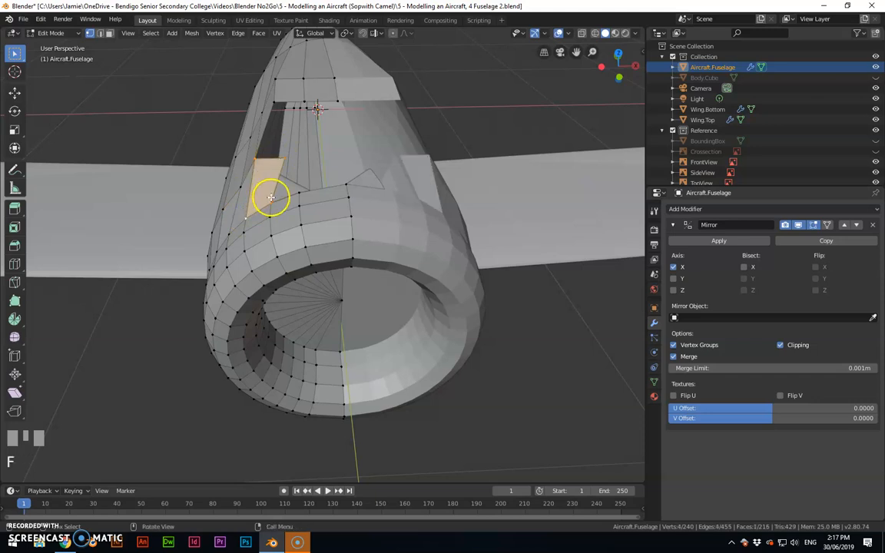
pyautogui.click(299, 195)
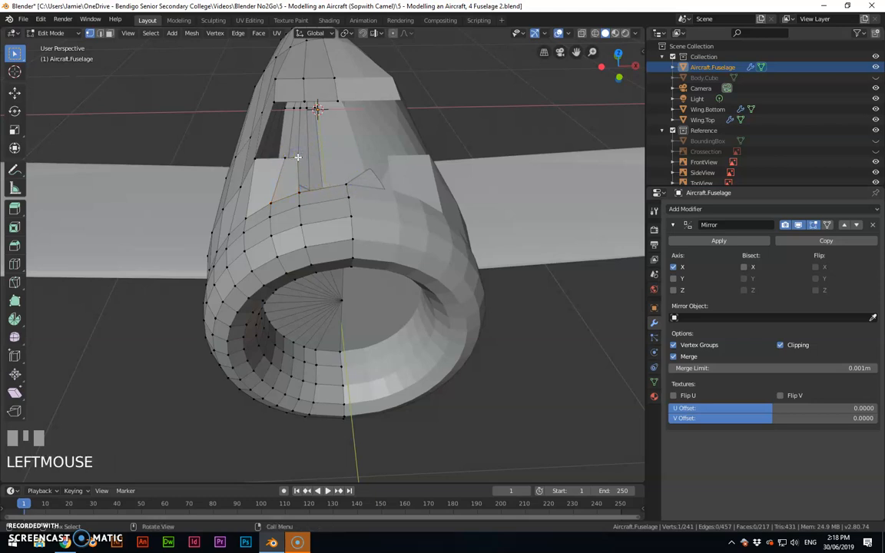
pyautogui.moveTo(298, 157); pyautogui.dragTo(351, 172)
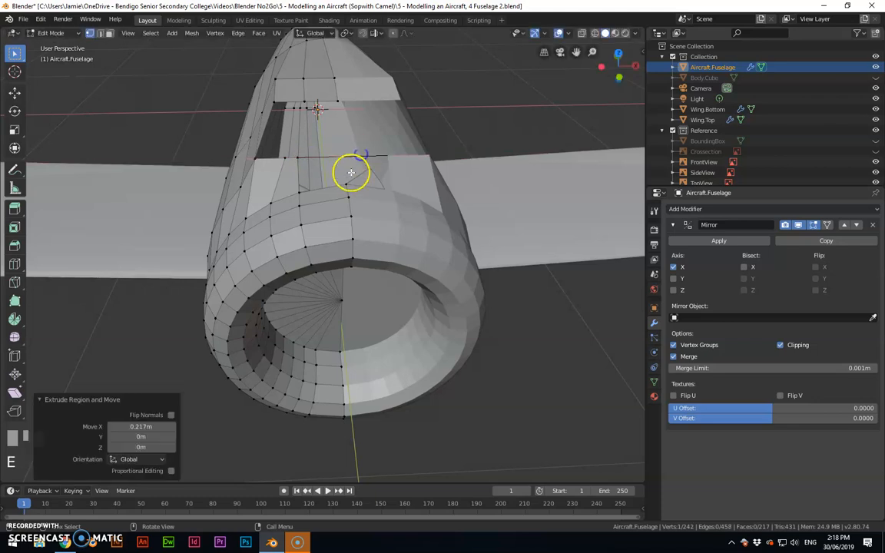
pyautogui.click(344, 151)
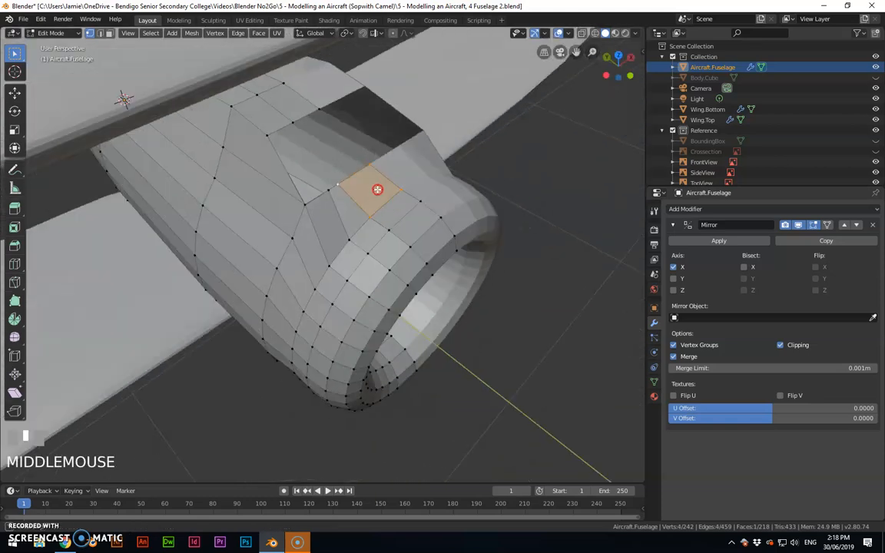
pyautogui.moveTo(376, 190); pyautogui.dragTo(416, 102)
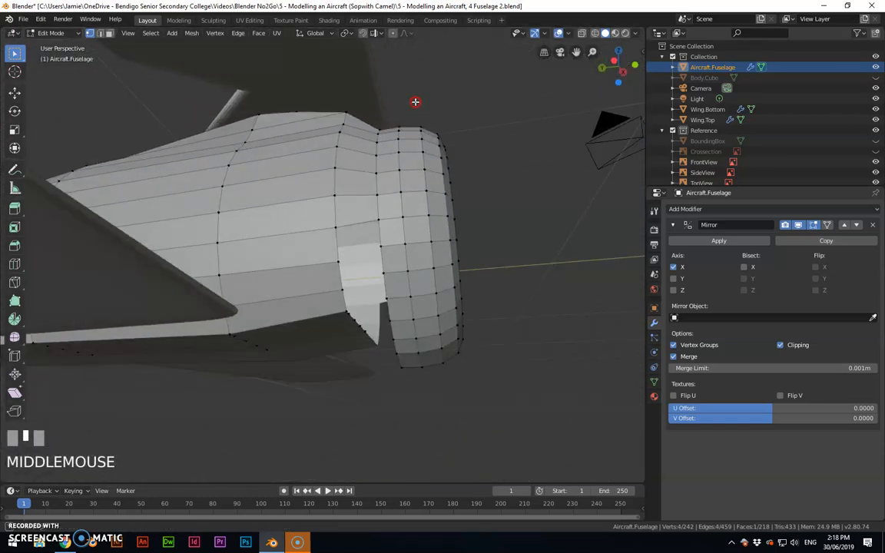
pyautogui.moveTo(415, 103); pyautogui.dragTo(397, 195)
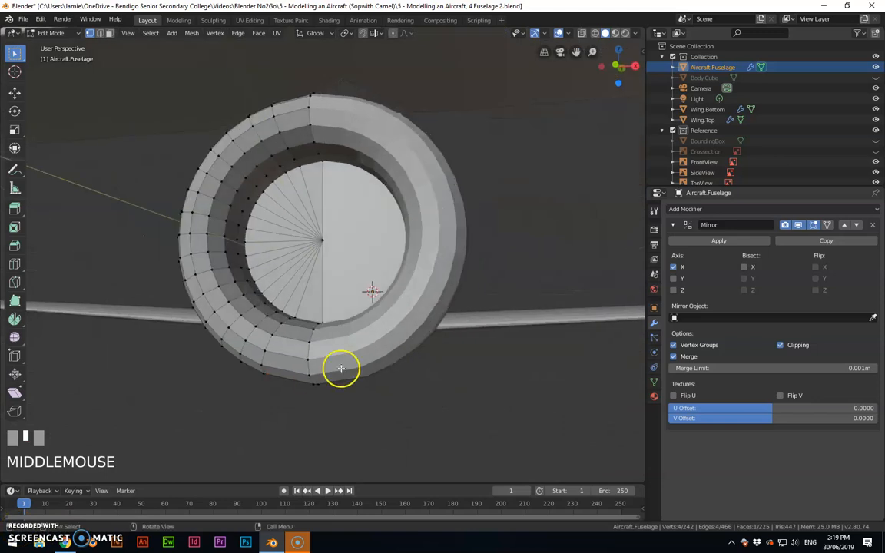
# - Orbit around the nose to inspect the rectangular top opening, then enable X-ray view
pyautogui.moveTo(341, 368); pyautogui.dragTo(346, 302)
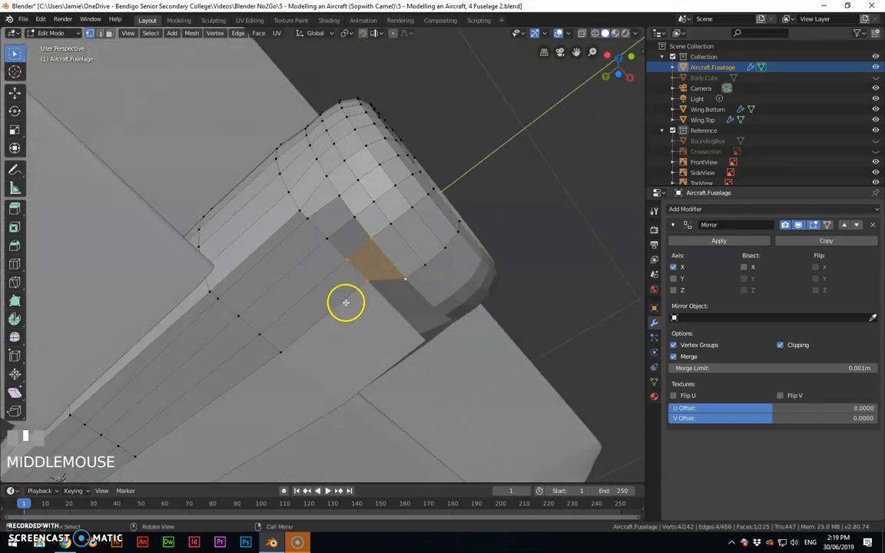
pyautogui.moveTo(345, 302); pyautogui.dragTo(323, 342)
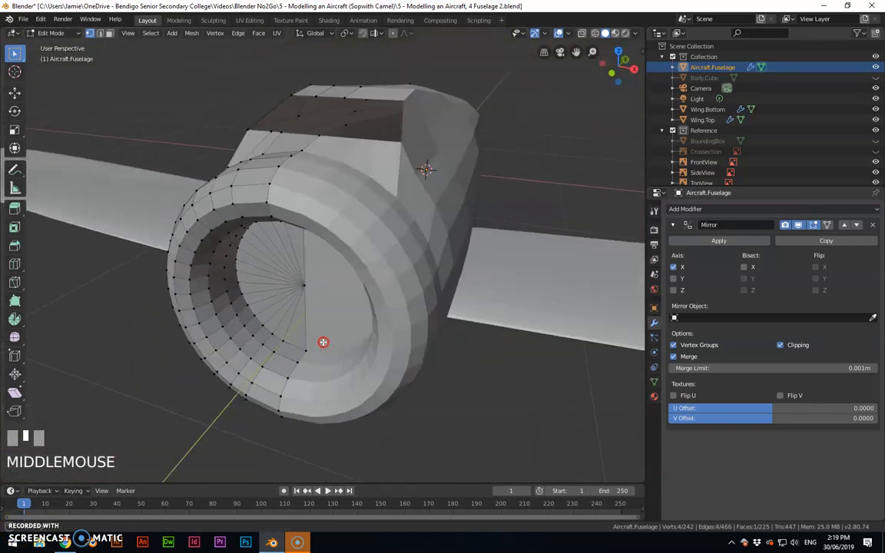
pyautogui.moveTo(322, 342); pyautogui.dragTo(367, 180)
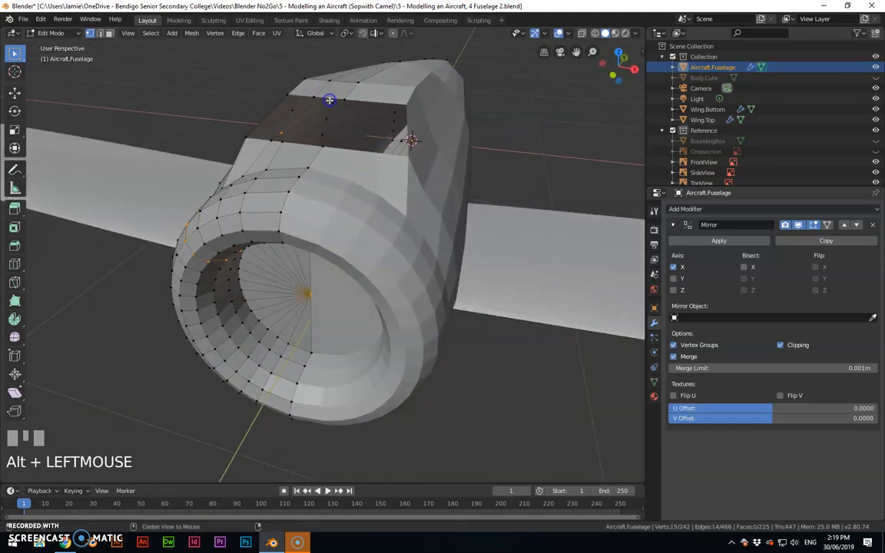
pyautogui.moveTo(329, 99); pyautogui.dragTo(332, 128)
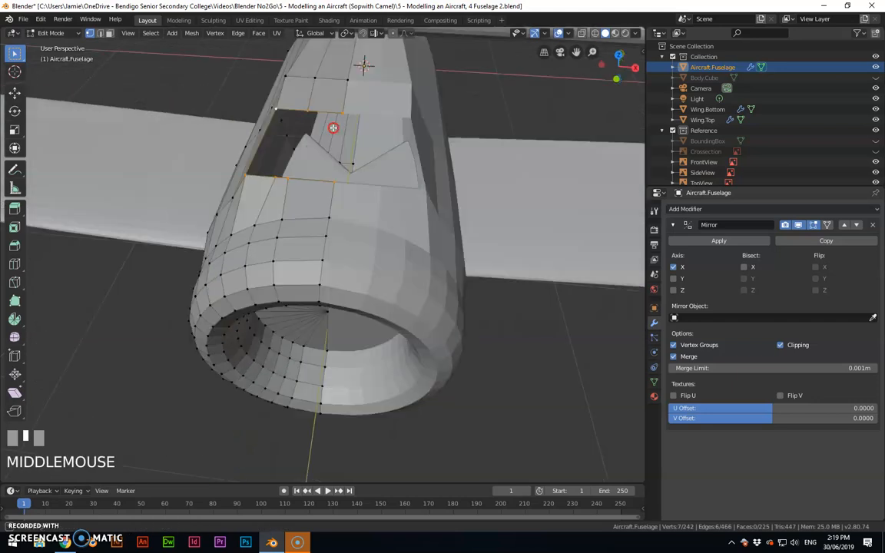
pyautogui.moveTo(333, 128); pyautogui.dragTo(325, 111)
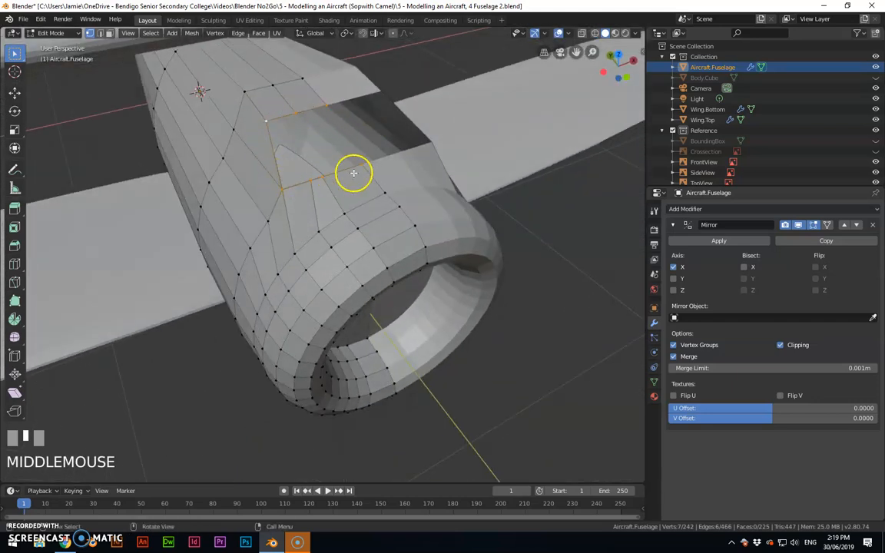
pyautogui.moveTo(353, 173); pyautogui.dragTo(410, 150)
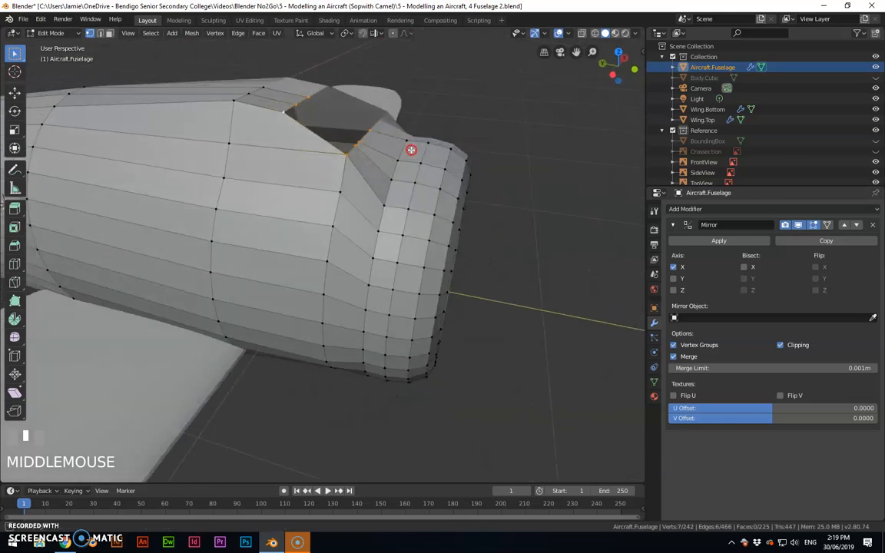
pyautogui.moveTo(411, 149); pyautogui.dragTo(322, 152)
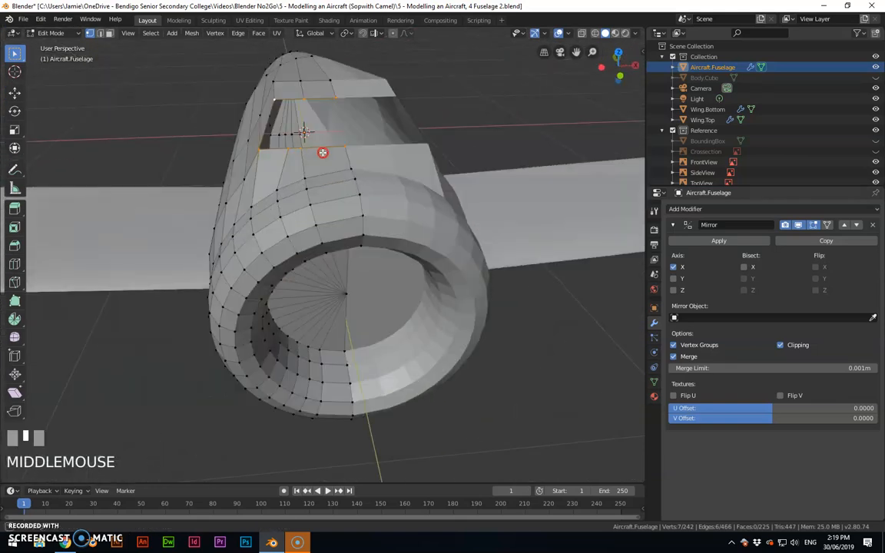
pyautogui.moveTo(323, 152); pyautogui.dragTo(309, 146)
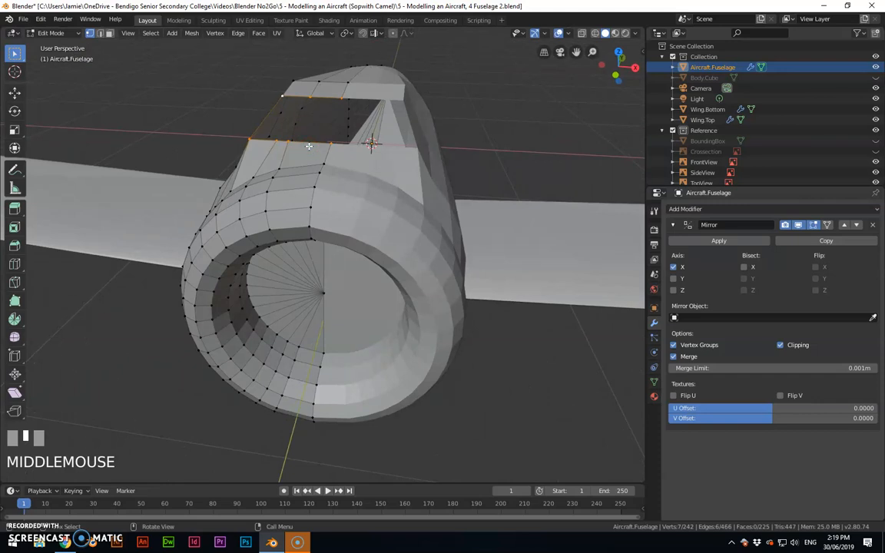
pyautogui.press('z')
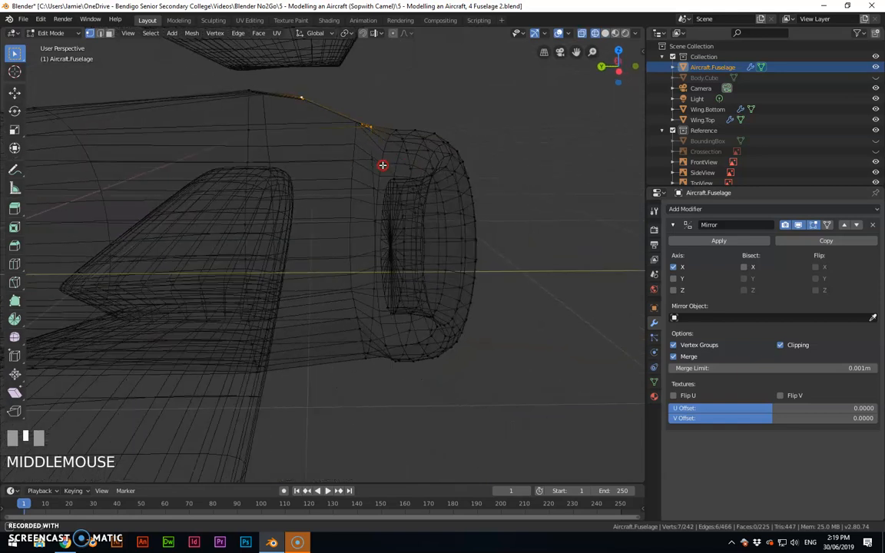
# - Cap the top opening and push its seam vertices 0.222 m along Y into the fuselage
pyautogui.moveTo(382, 165); pyautogui.dragTo(378, 164)
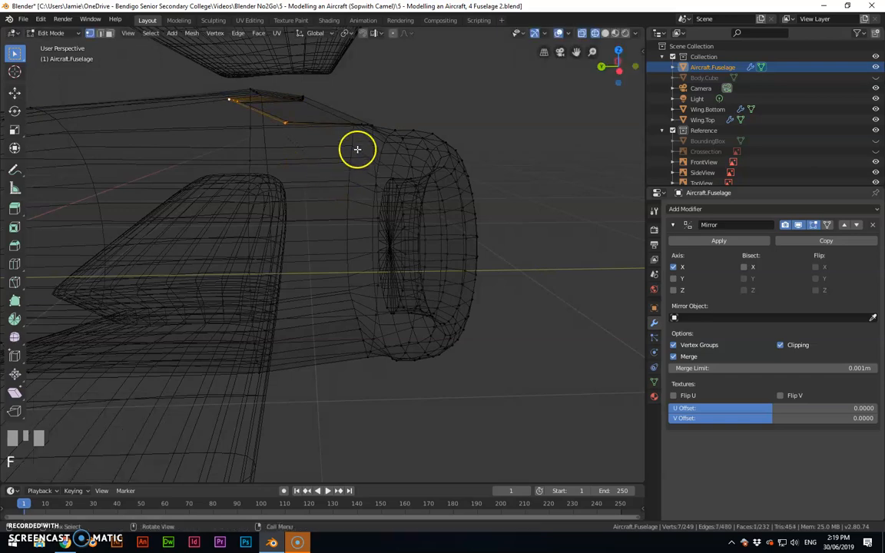
pyautogui.moveTo(357, 149); pyautogui.dragTo(342, 130)
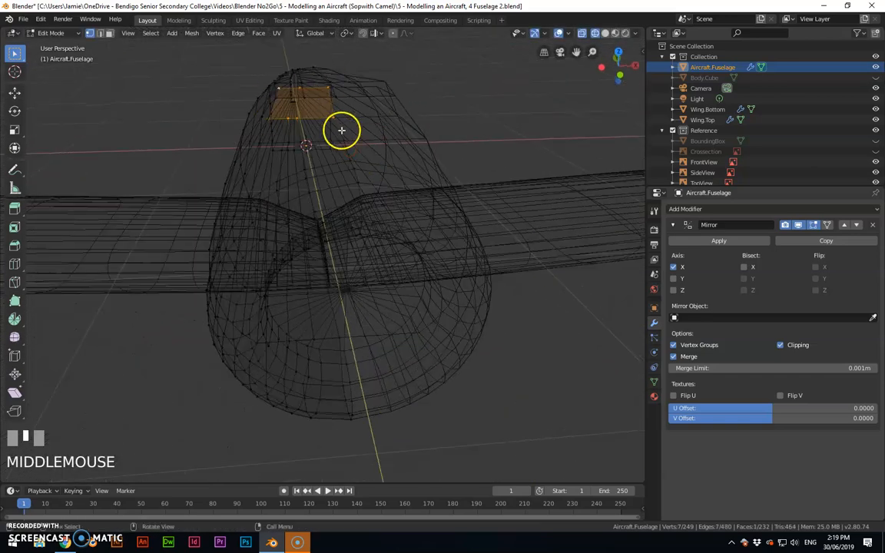
pyautogui.moveTo(342, 131); pyautogui.dragTo(345, 112)
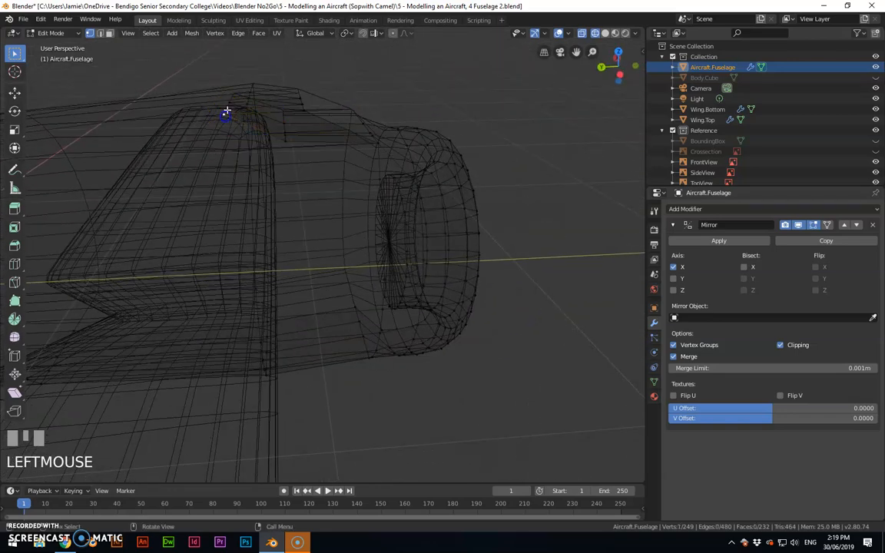
pyautogui.click(251, 109)
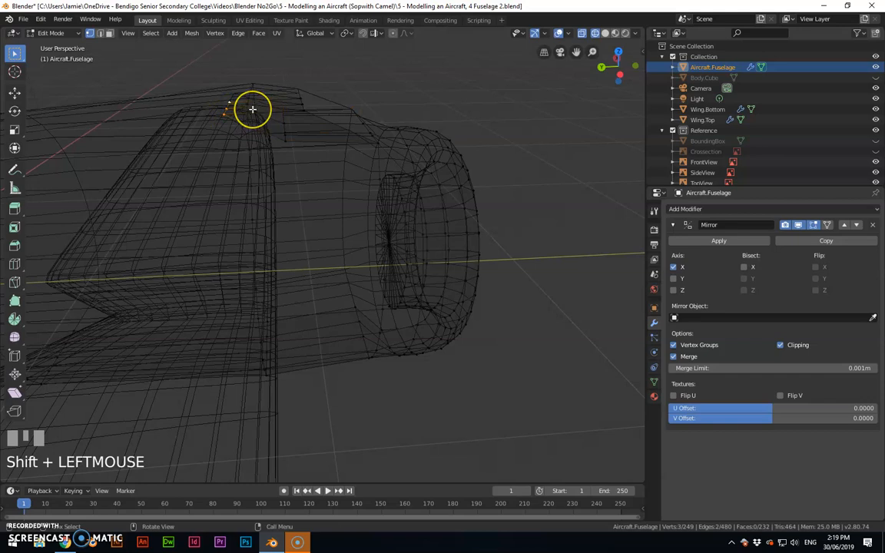
pyautogui.press('g')
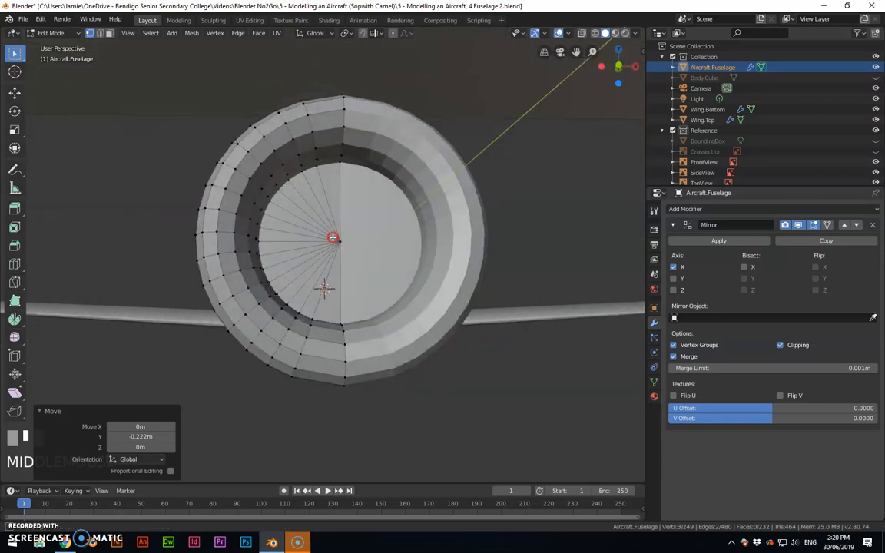
# - Grow from the nose centre vertex to the inner ring, scale it to 0.93 and set it back 0.0472 m
pyautogui.click(340, 236)
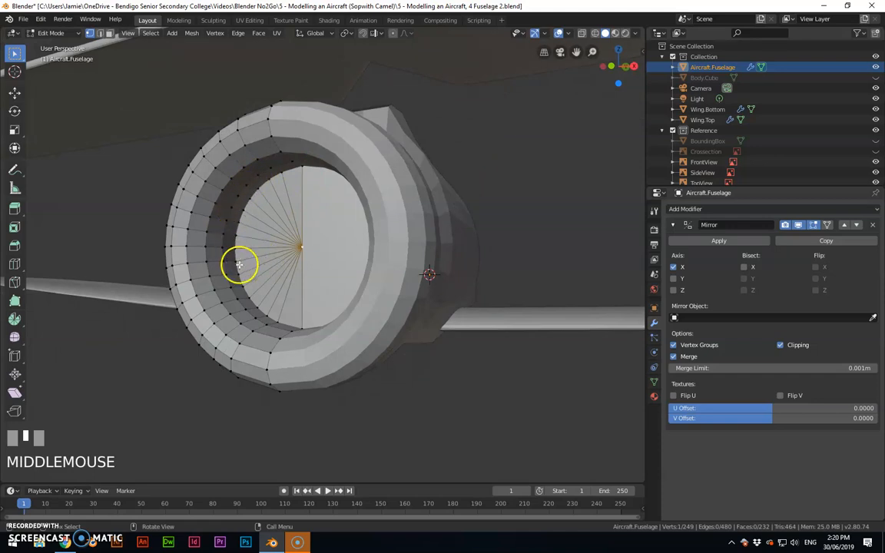
pyautogui.moveTo(281, 257)
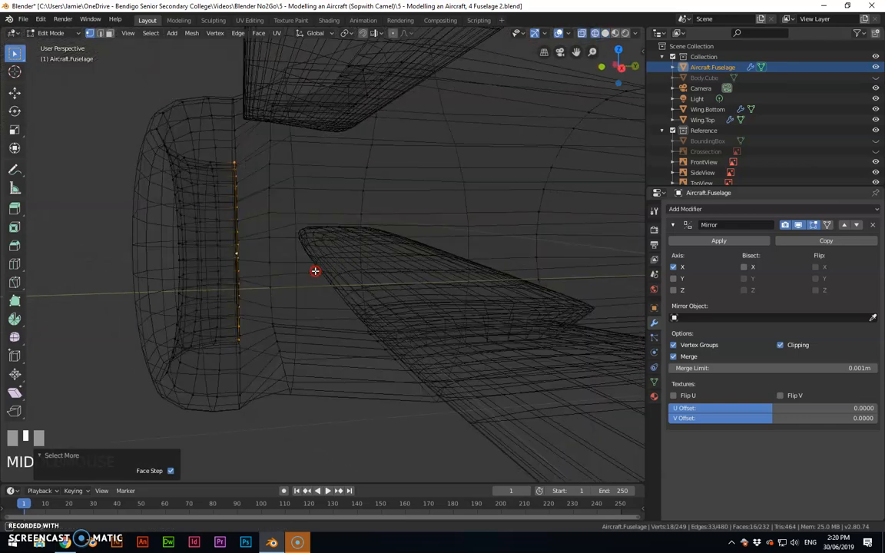
pyautogui.press('g')
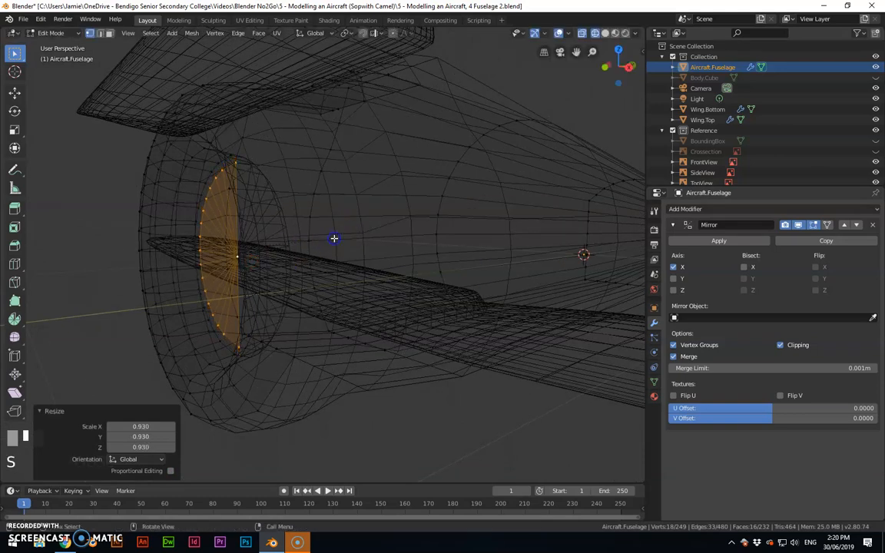
pyautogui.press('g')
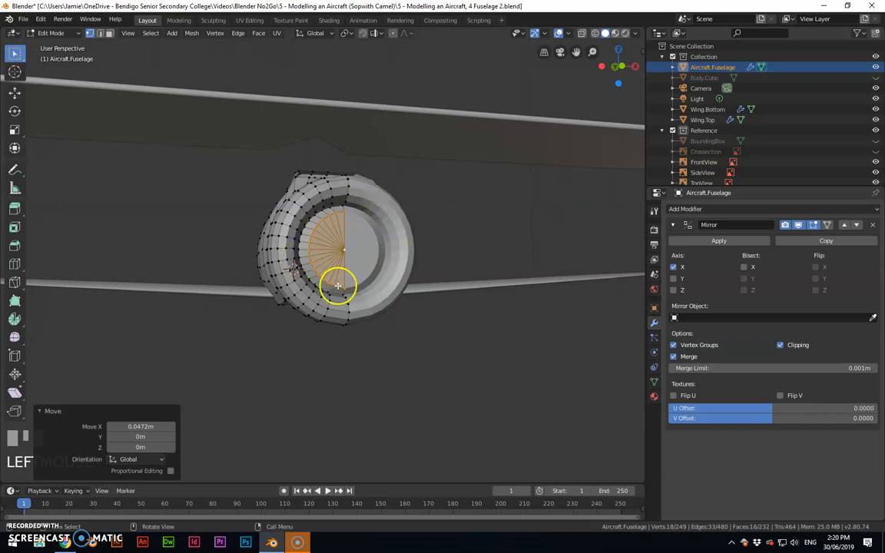
pyautogui.moveTo(317, 232)
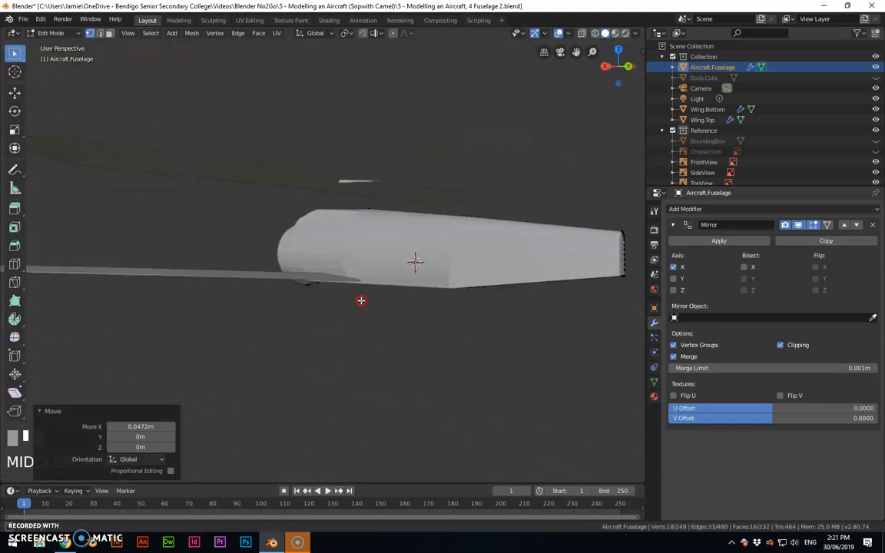
pyautogui.moveTo(361, 300); pyautogui.dragTo(186, 318)
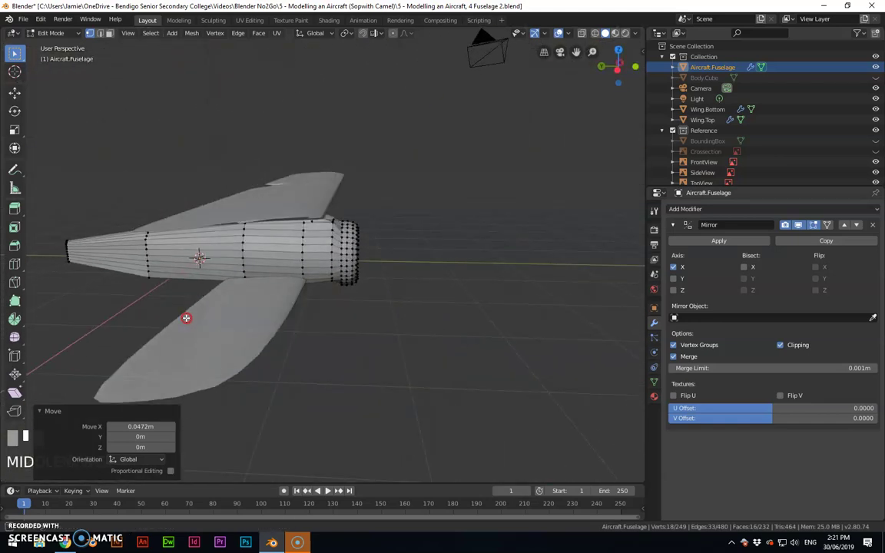